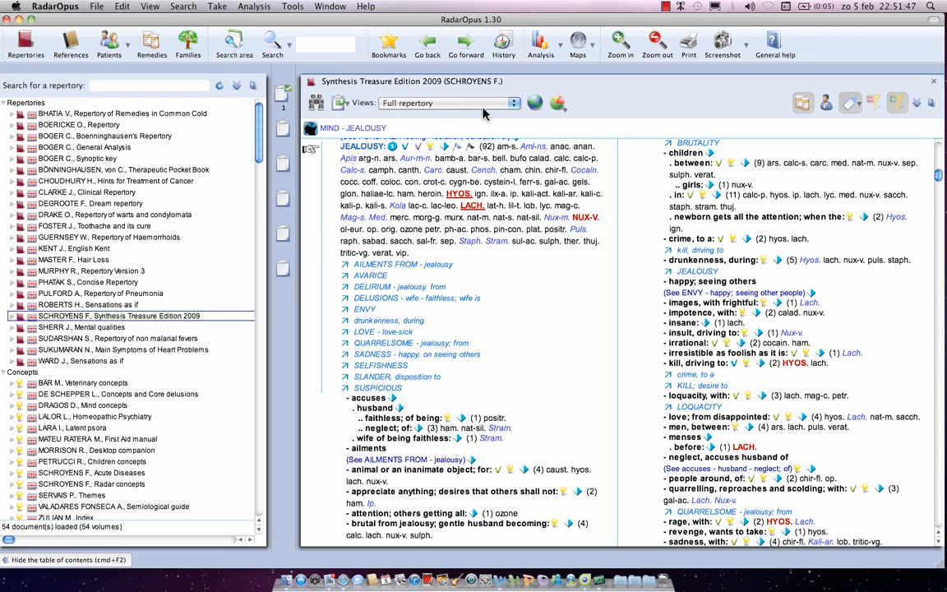
mouse_move(414, 110)
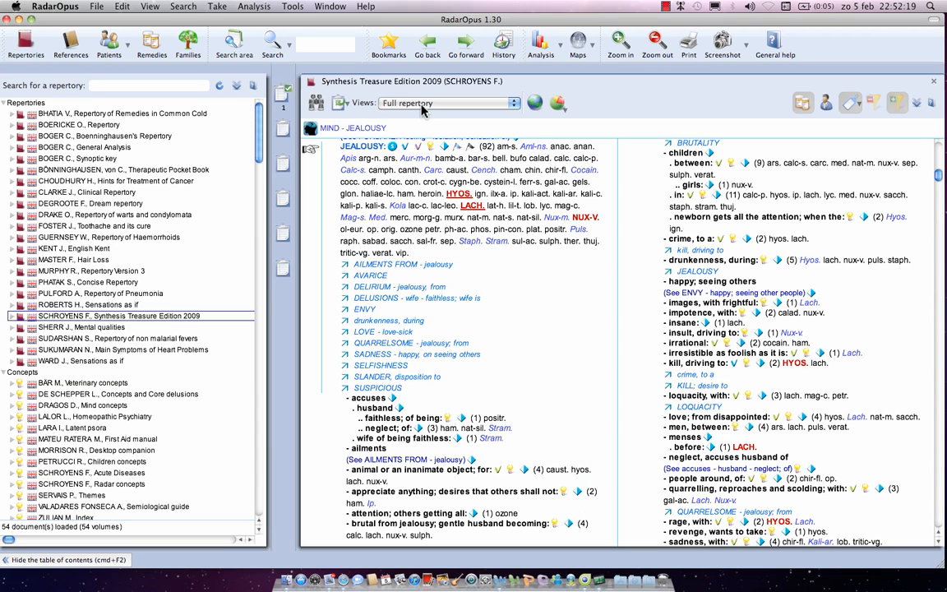
Step: Open the Views dropdown over Mind – Jealousy to see Millenium, Quantum and Kent entries
click(448, 103)
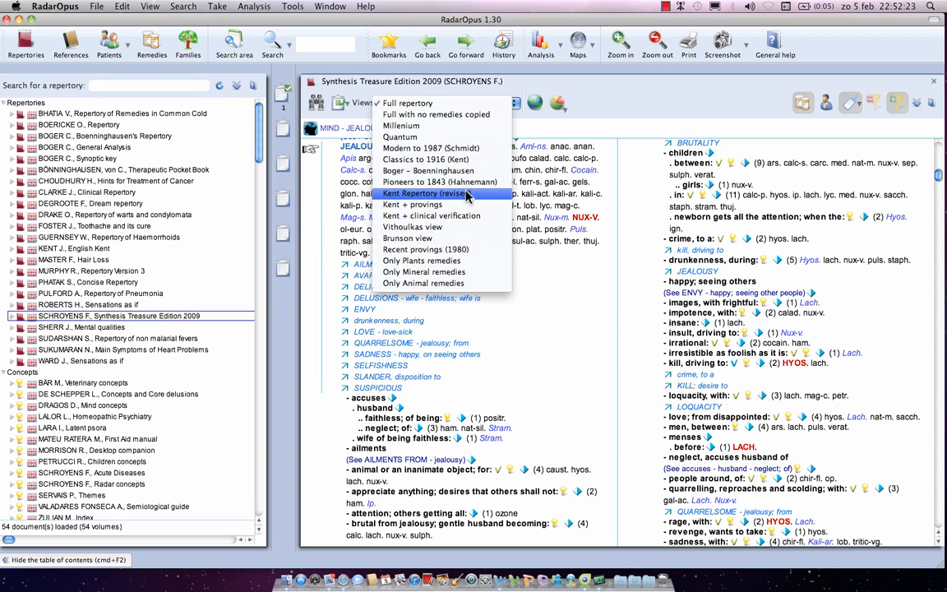
mouse_move(467, 198)
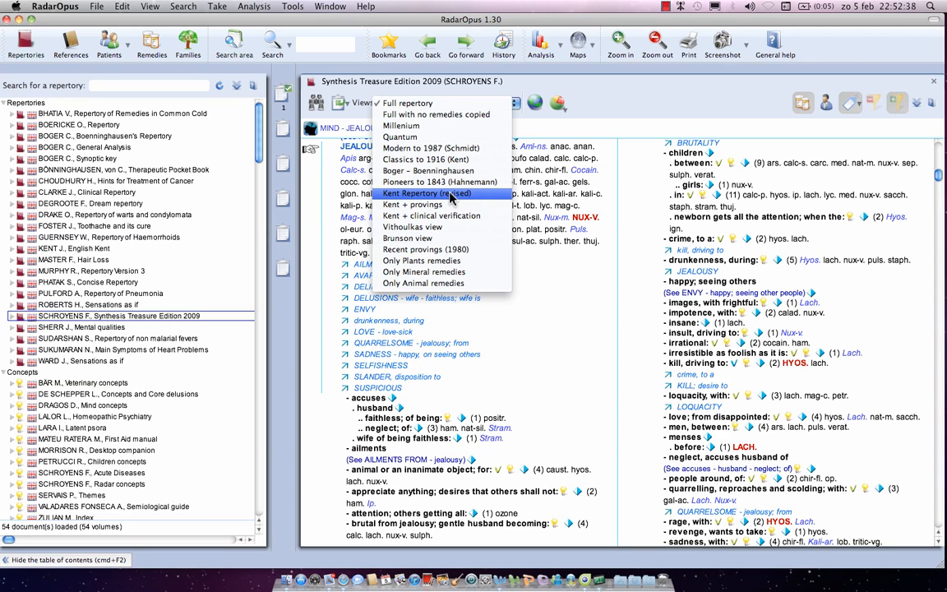
mouse_move(440, 181)
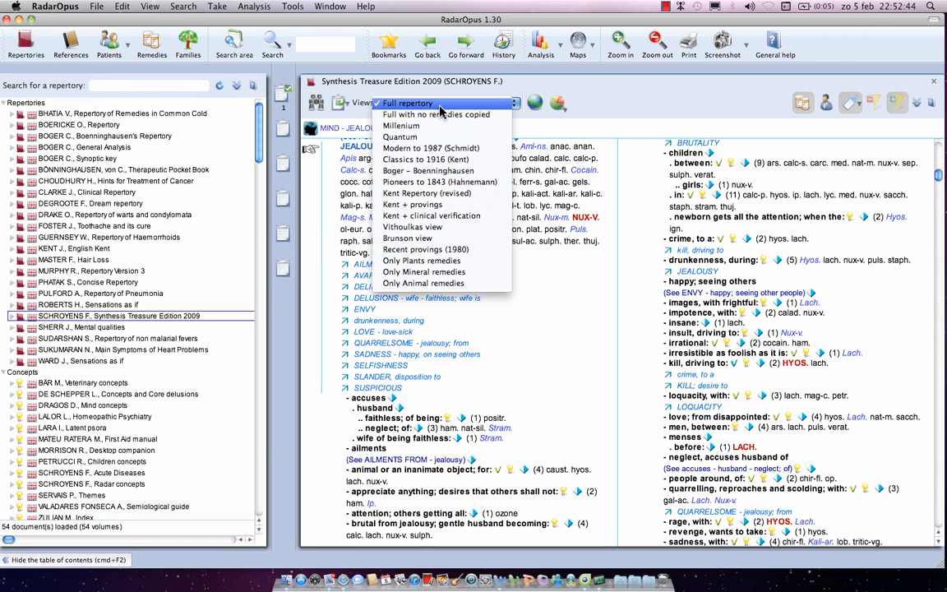
mouse_move(415, 137)
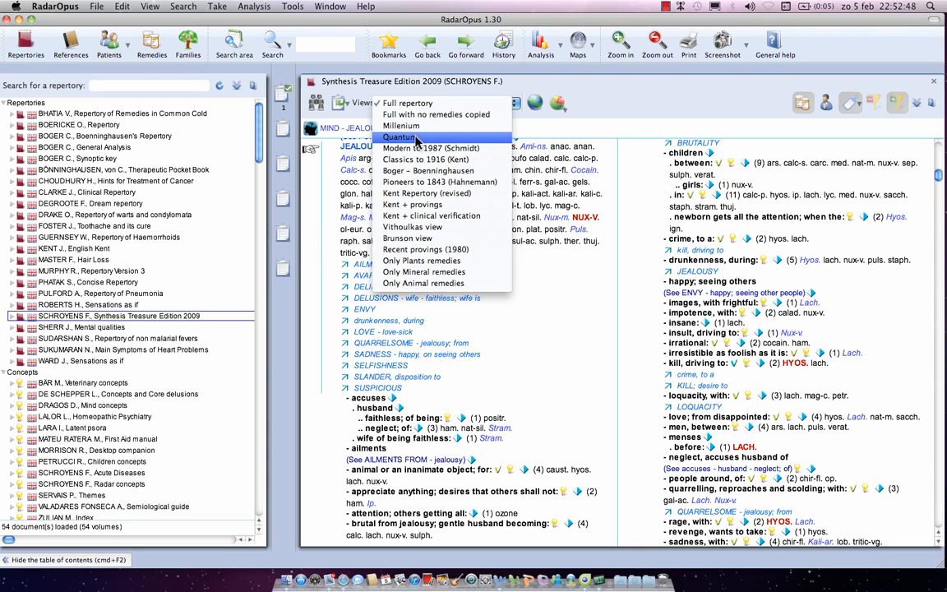
mouse_move(415, 138)
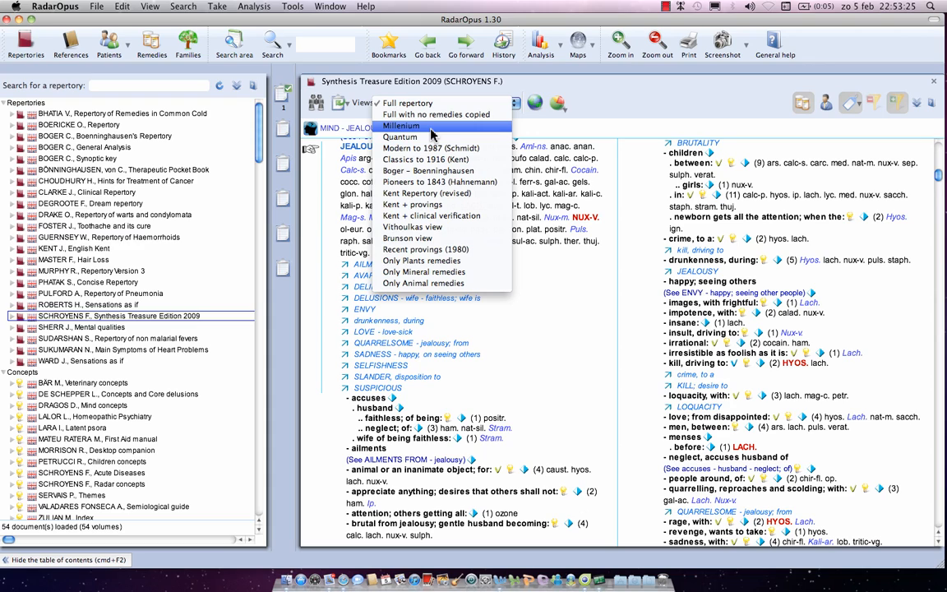
mouse_move(433, 108)
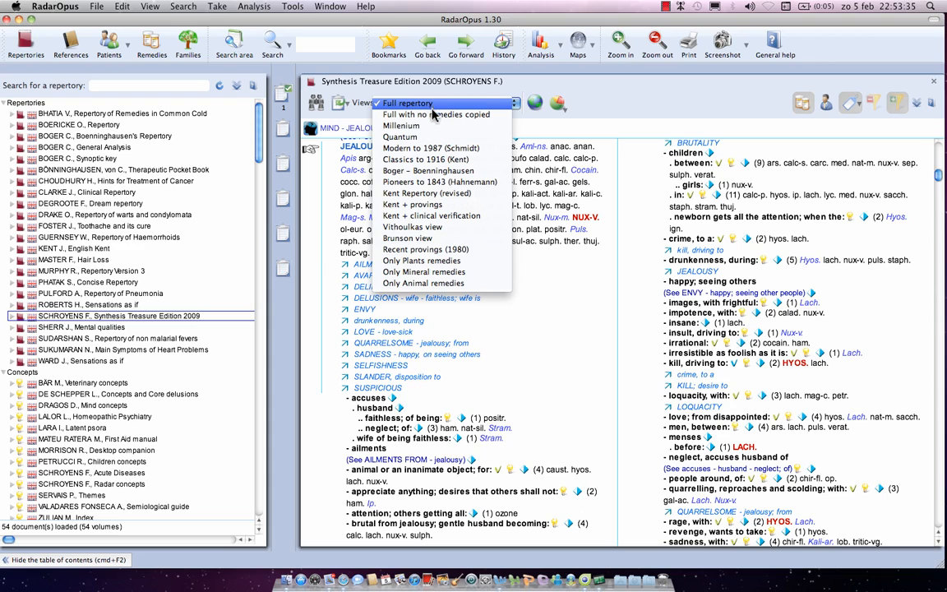
mouse_move(444, 114)
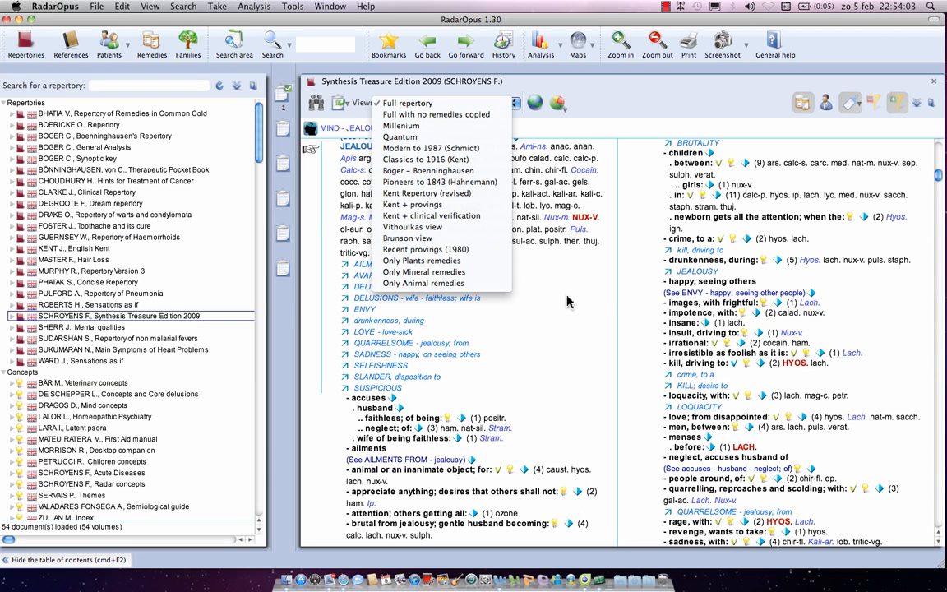
Step: Close the Views dropdown by choosing Full repertory, leaving the view unchanged
click(407, 103)
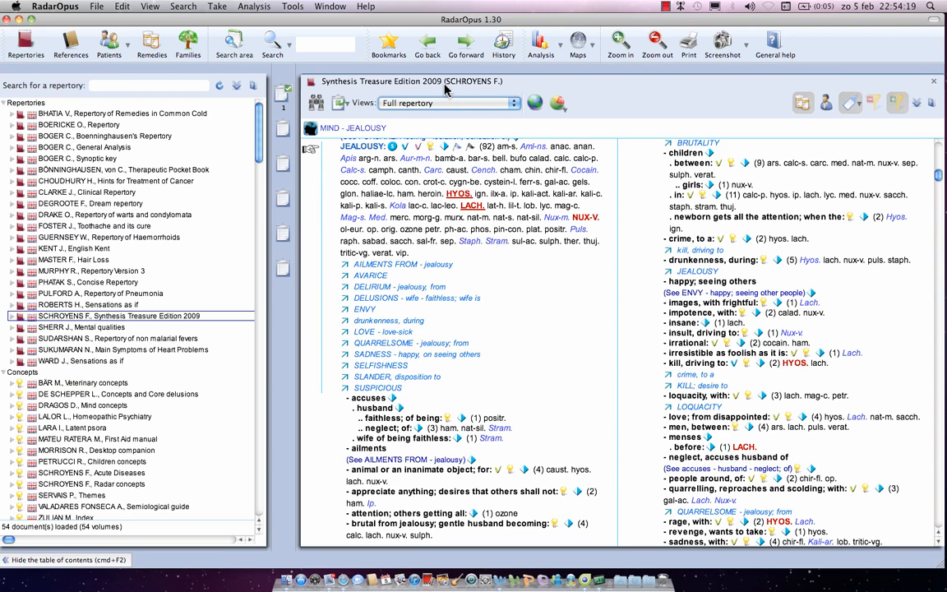
mouse_move(501, 164)
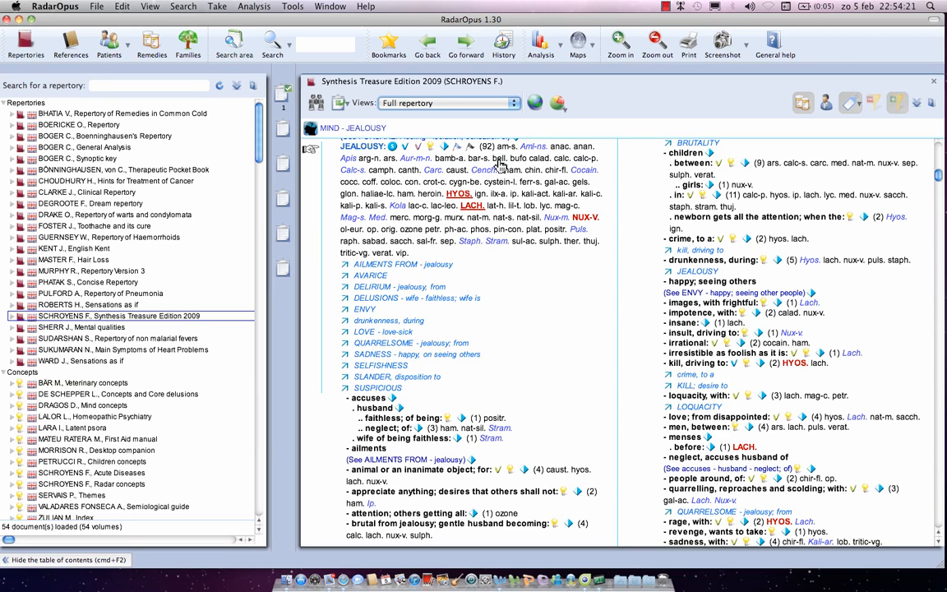
mouse_move(578, 175)
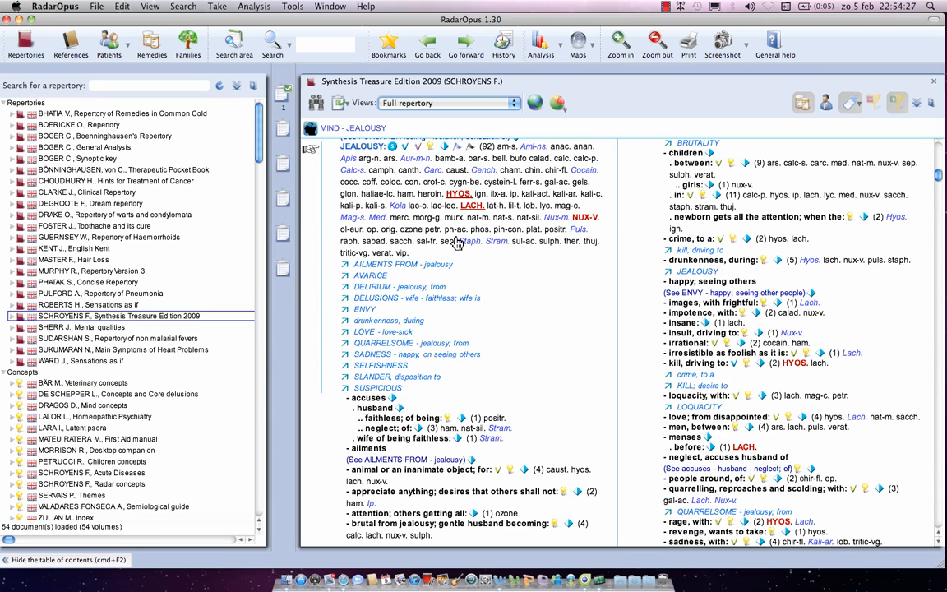
mouse_move(634, 212)
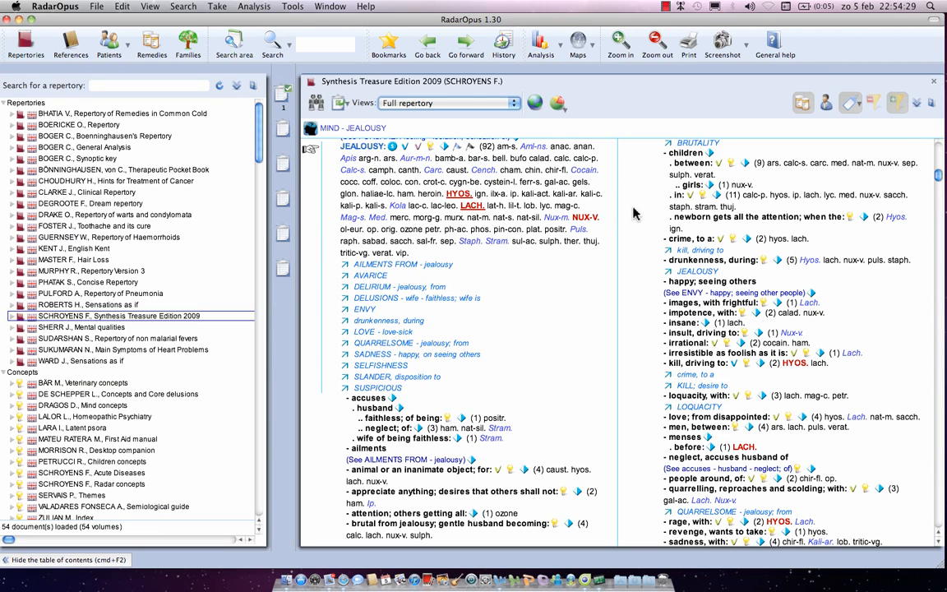
mouse_move(826, 102)
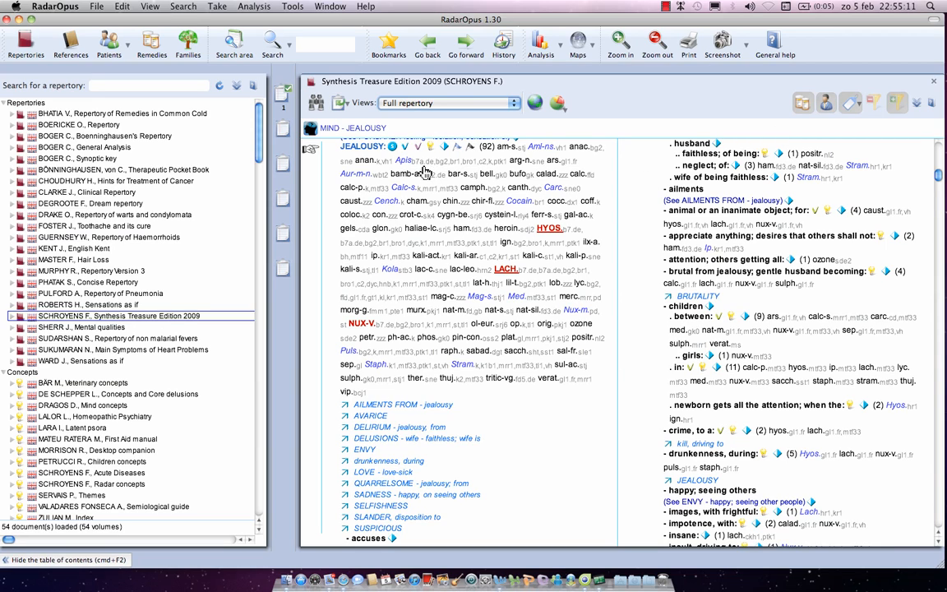
mouse_move(403, 195)
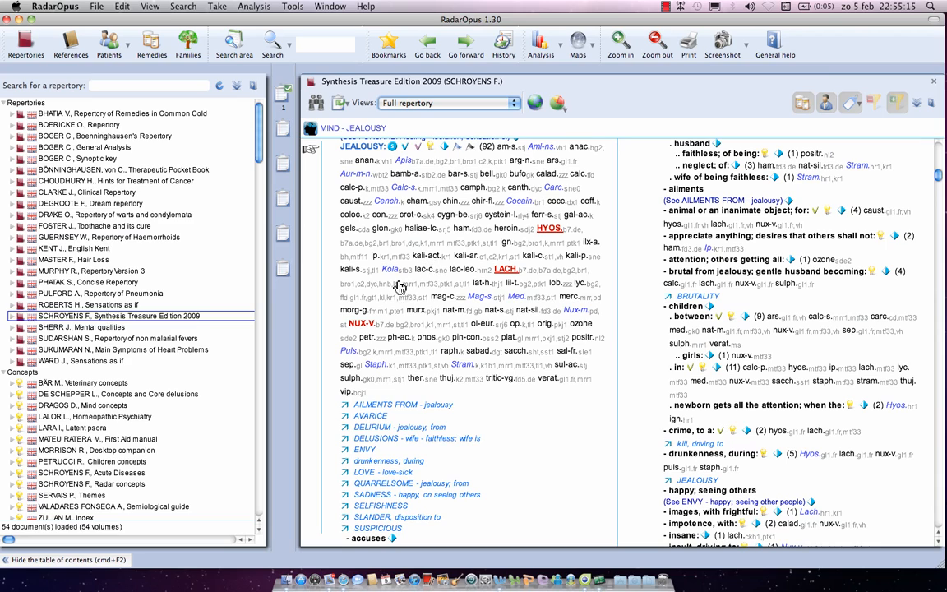
mouse_move(380, 293)
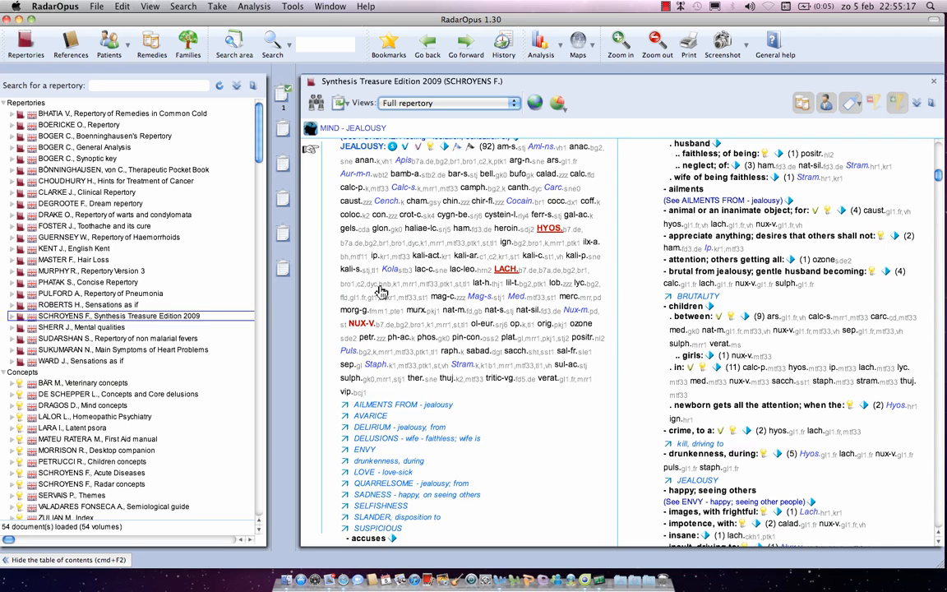
mouse_move(512, 176)
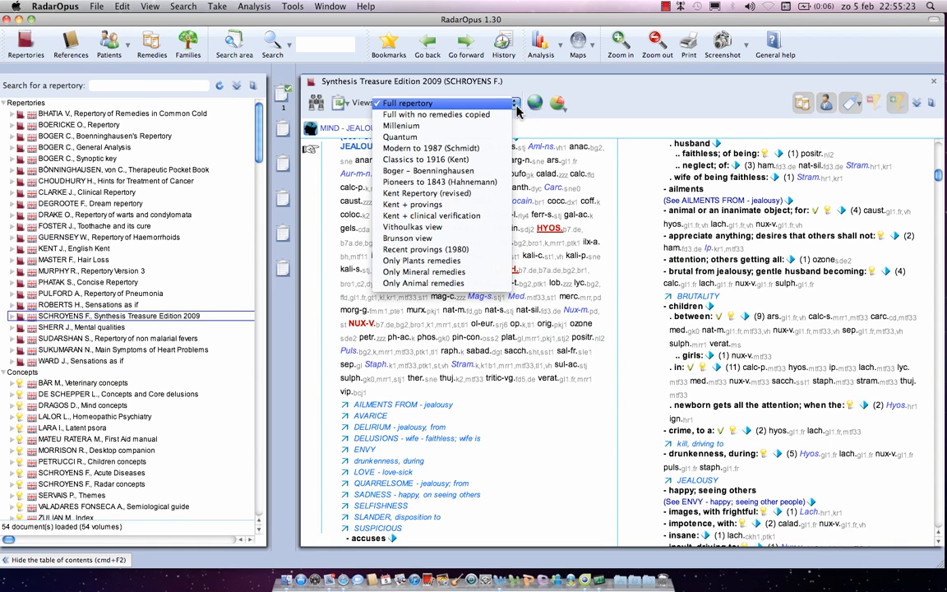
mouse_move(426, 193)
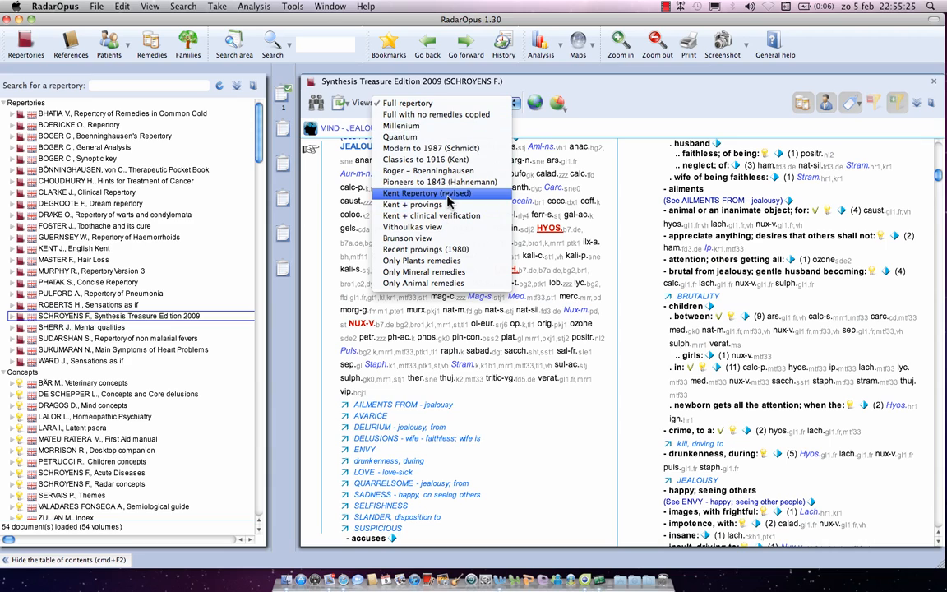
mouse_move(426, 204)
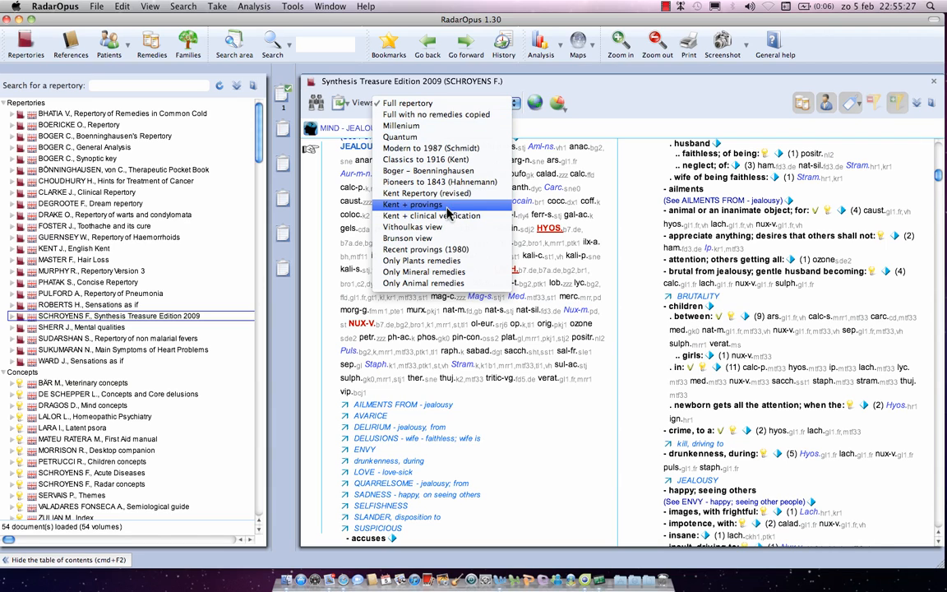
mouse_move(427, 192)
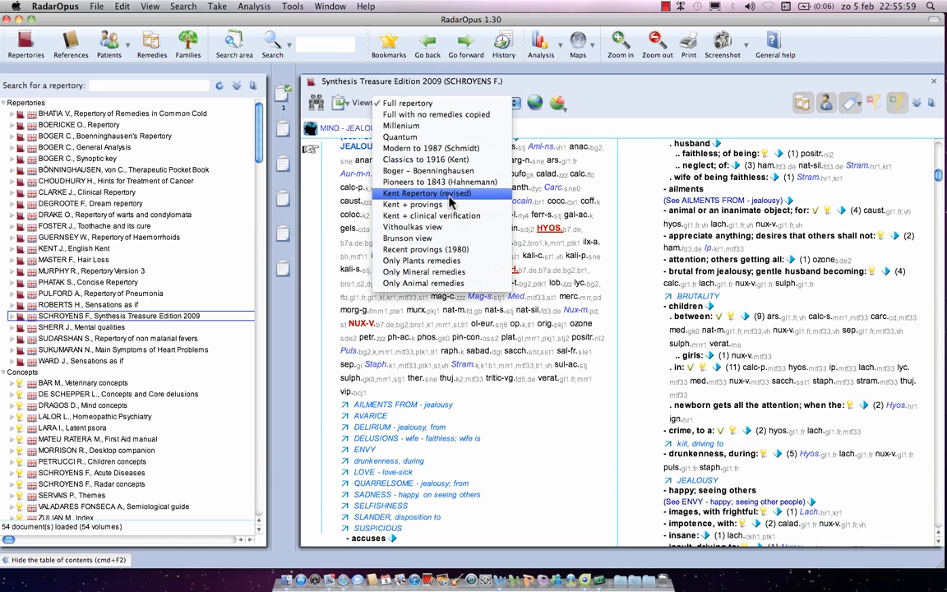
Step: Switch Mind – Jealousy to the Kent Repertory (revised) view
click(426, 194)
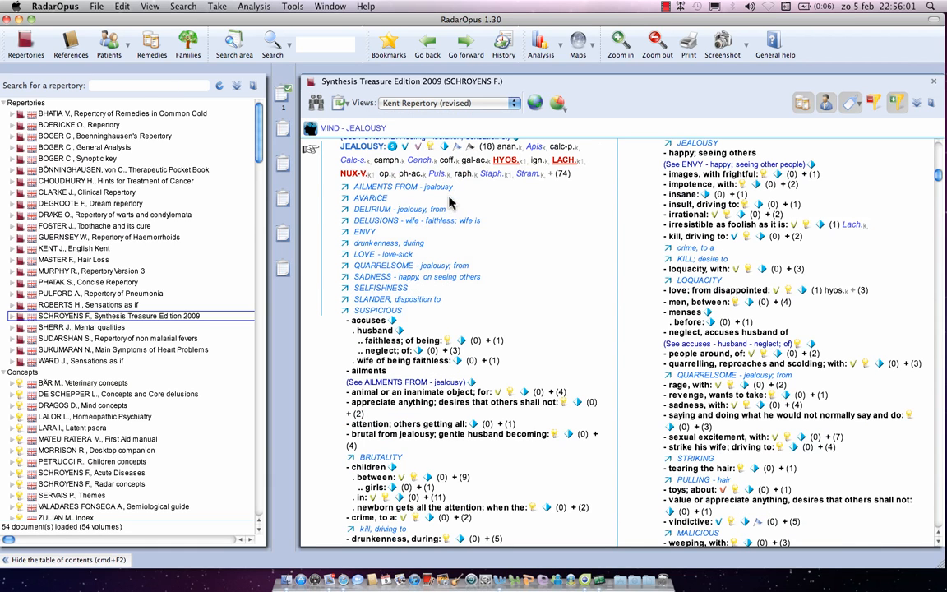
mouse_move(485, 158)
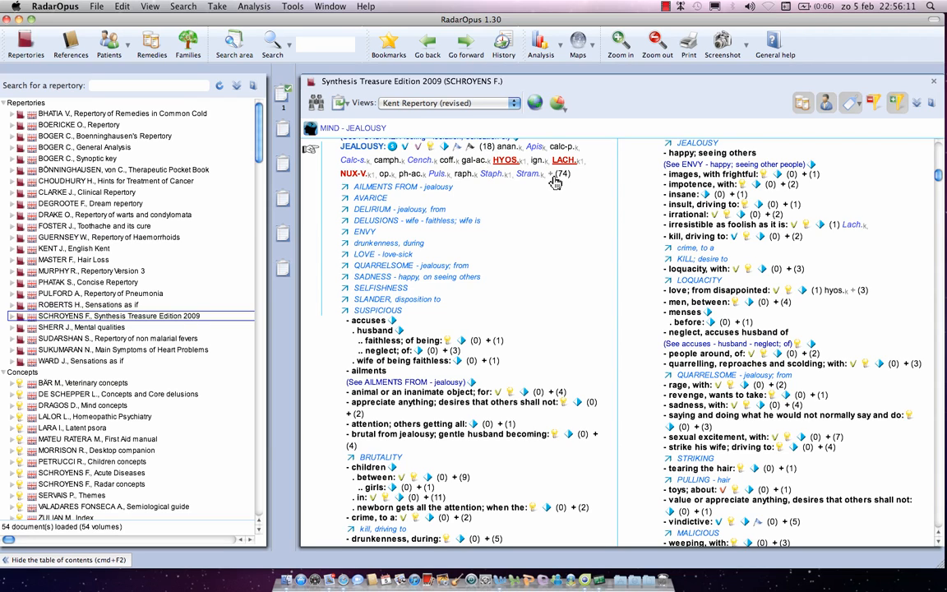
mouse_move(562, 182)
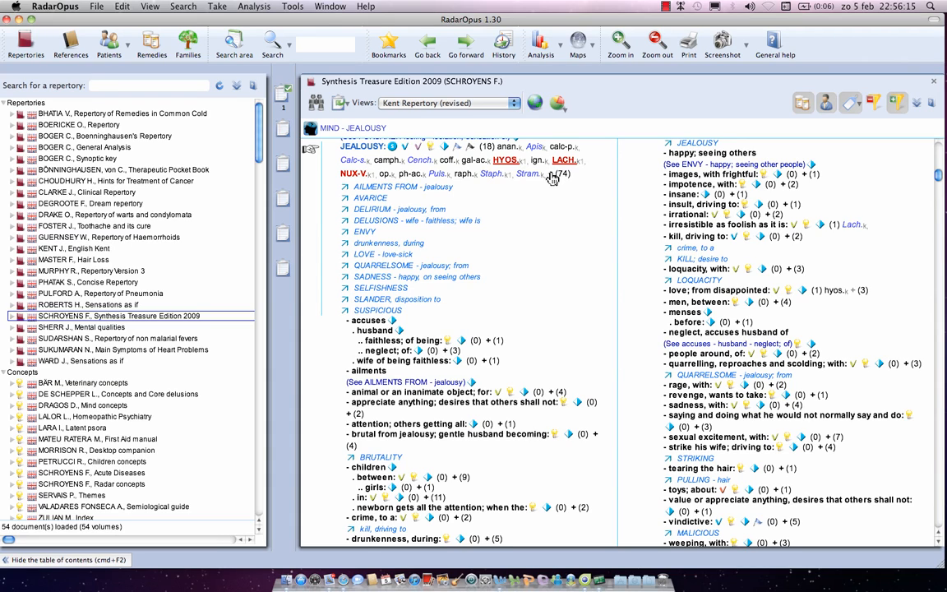
mouse_move(604, 207)
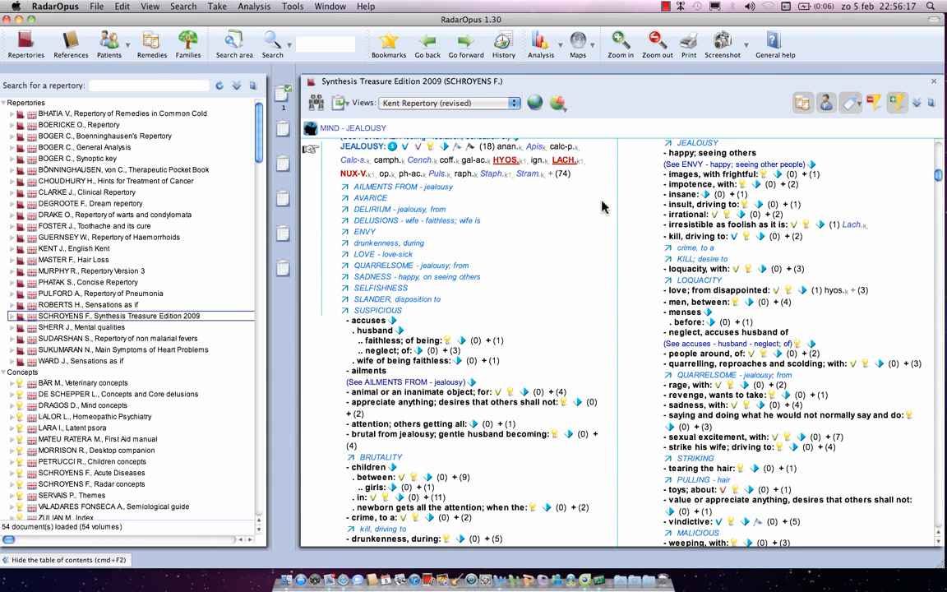
mouse_move(563, 191)
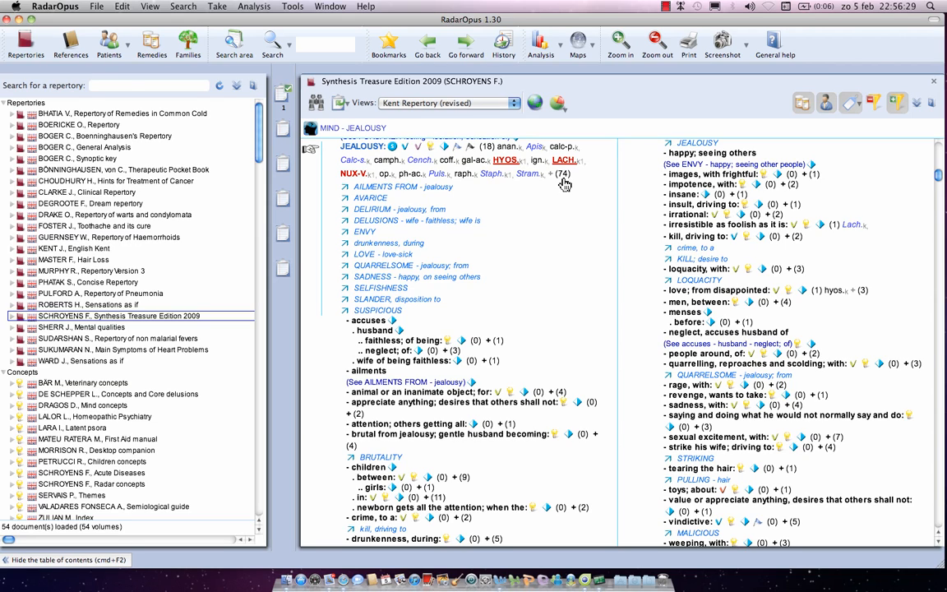
mouse_move(524, 196)
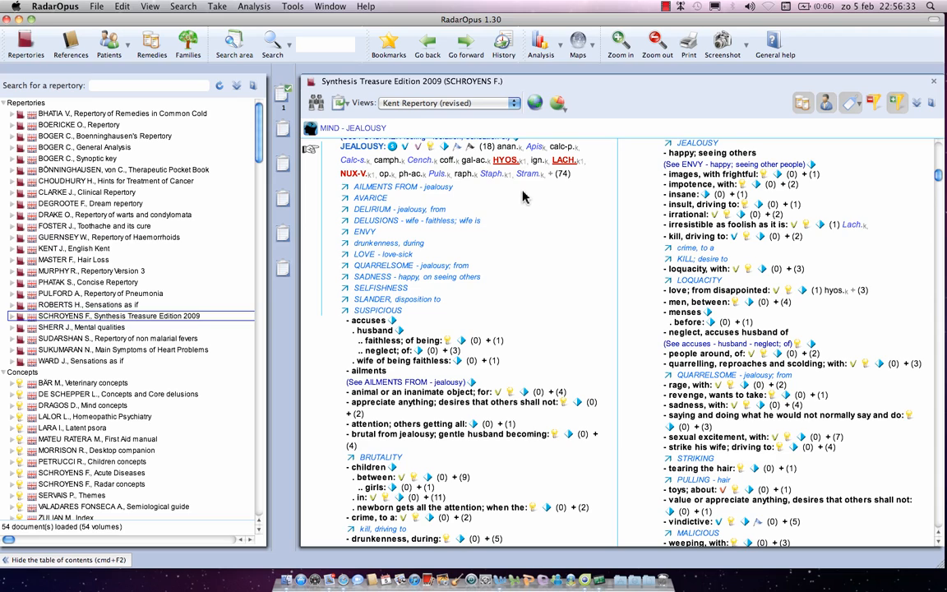
mouse_move(521, 155)
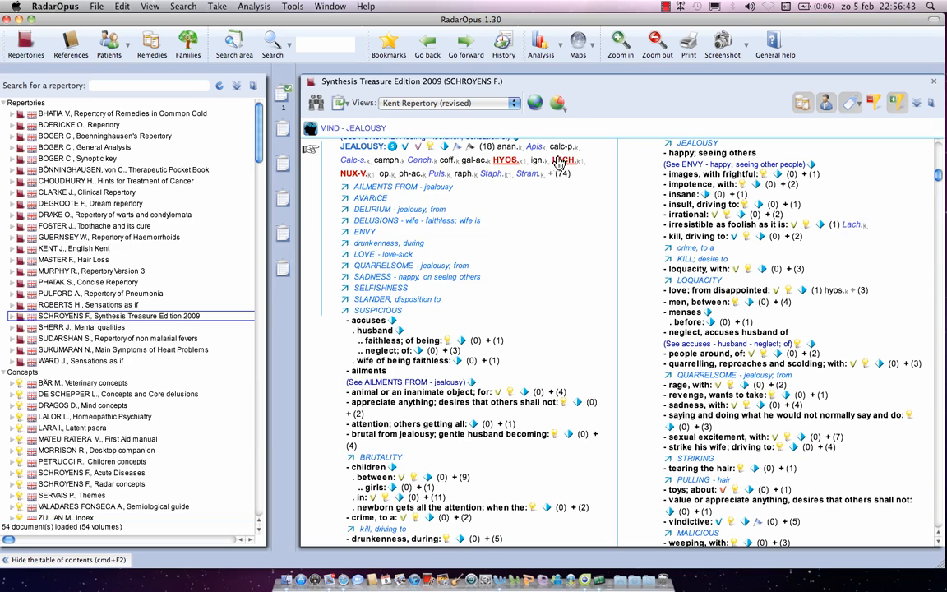
mouse_move(406, 170)
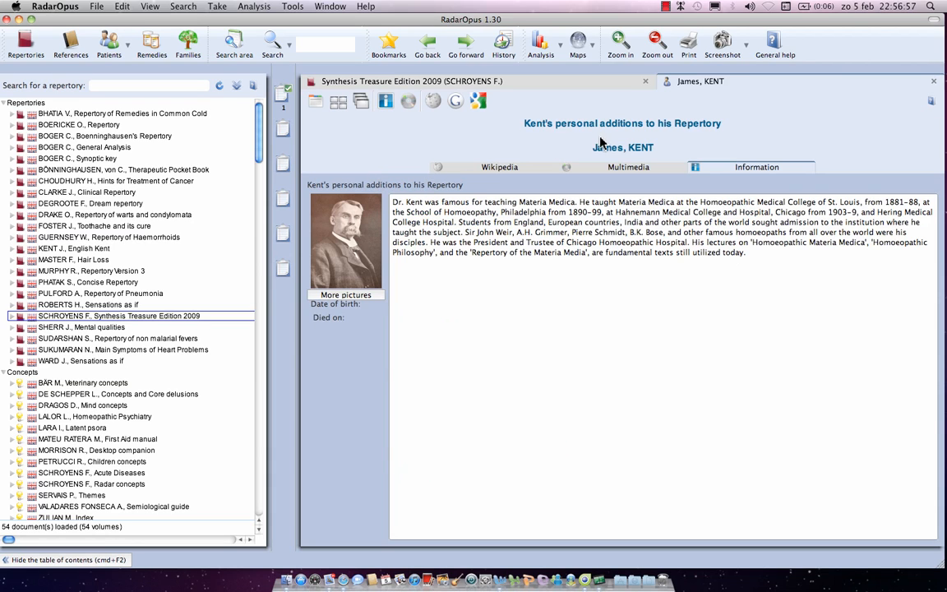
mouse_move(772, 144)
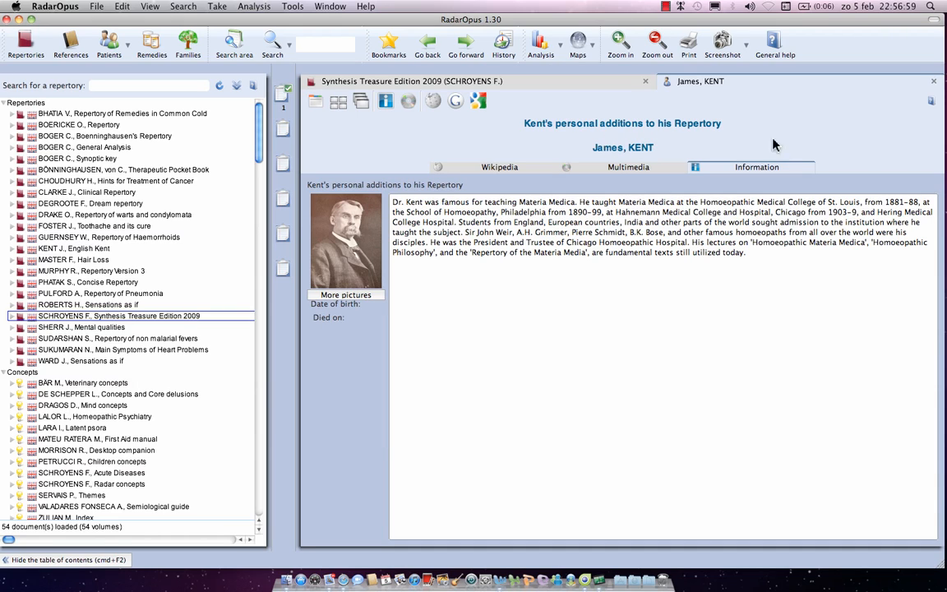
mouse_move(940, 89)
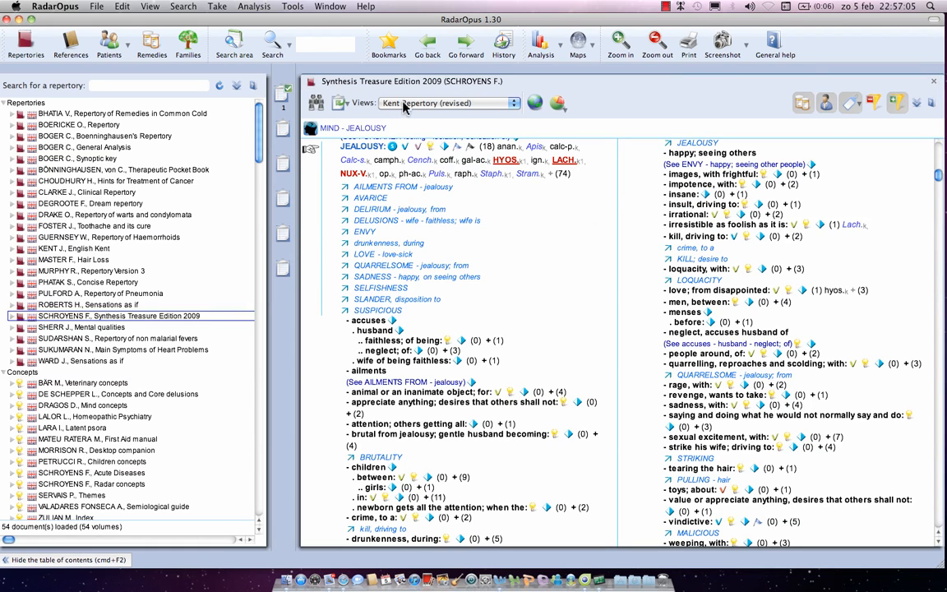
mouse_move(456, 115)
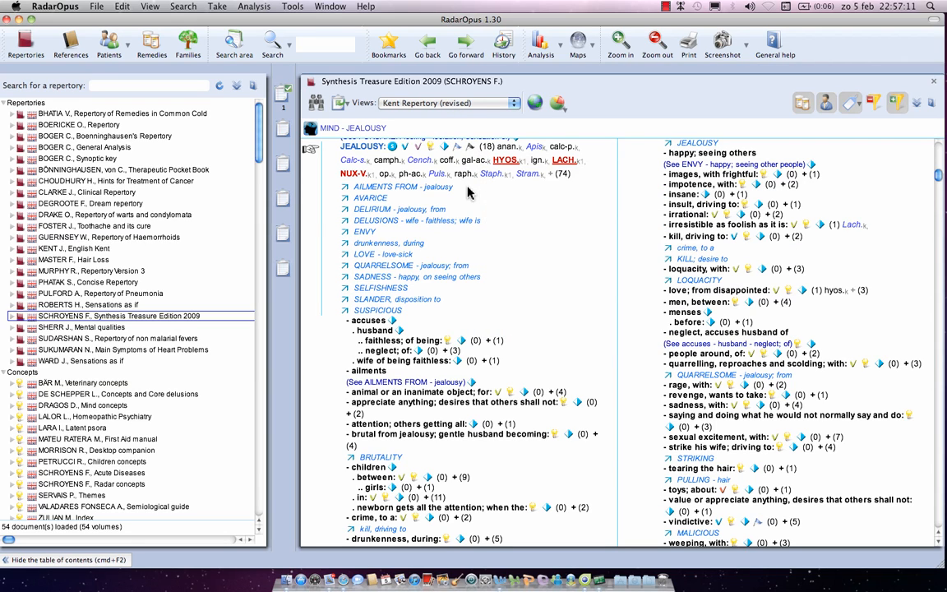
mouse_move(570, 195)
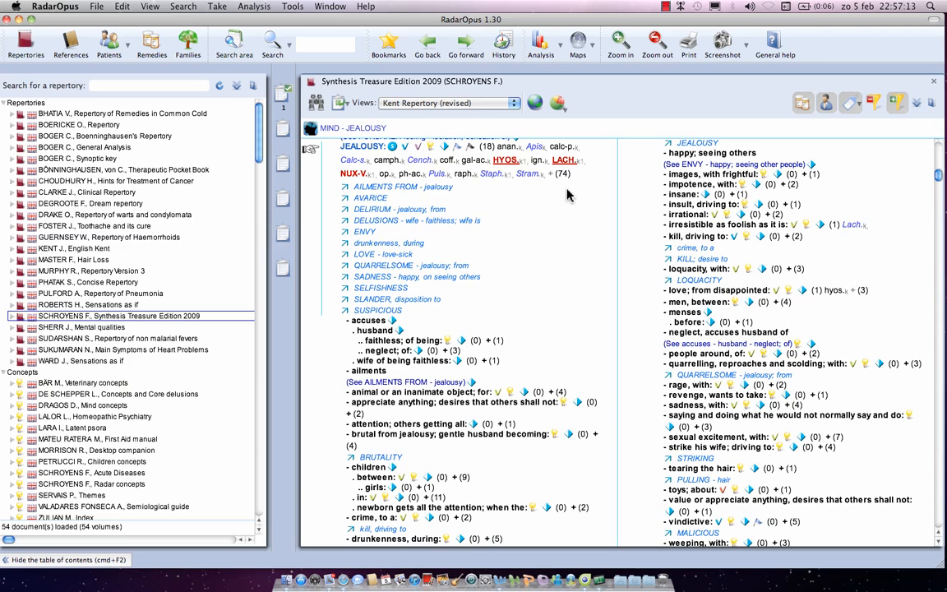
Step: Reopen the Views dropdown while Kent Repertory (revised) is active
click(516, 103)
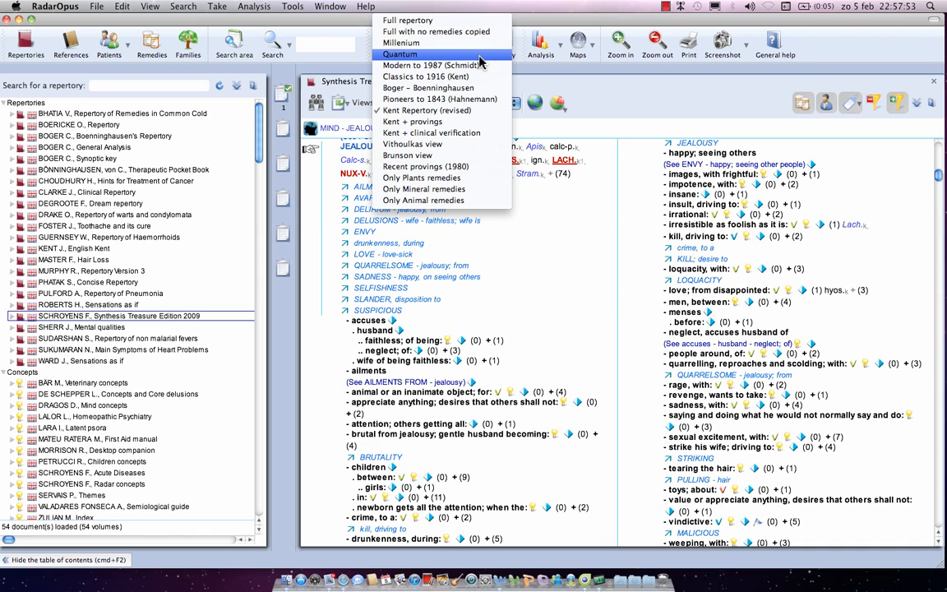
Step: Choose Quantum so Mind – Jealousy lists 53 remedies with 39 hidden
click(399, 53)
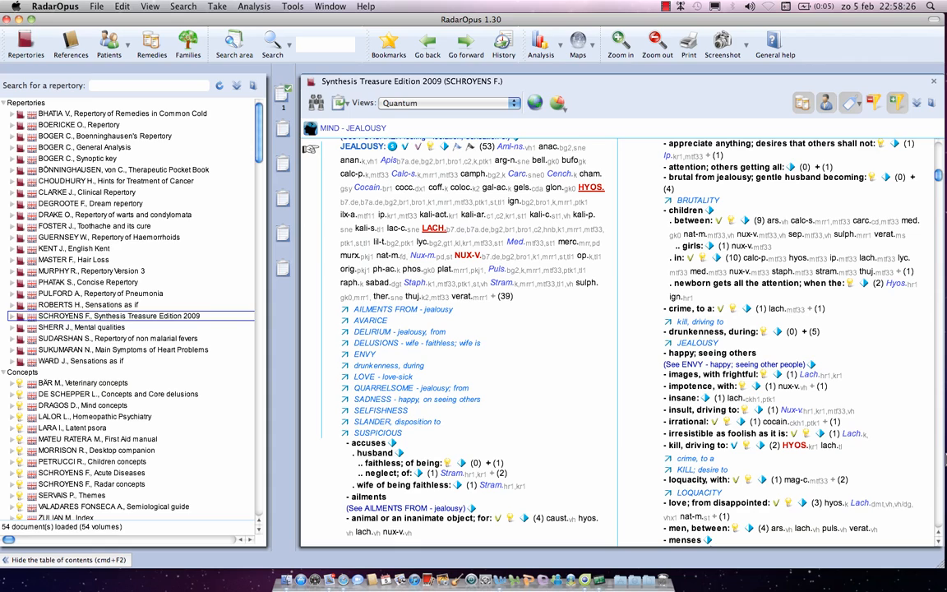
mouse_move(500, 170)
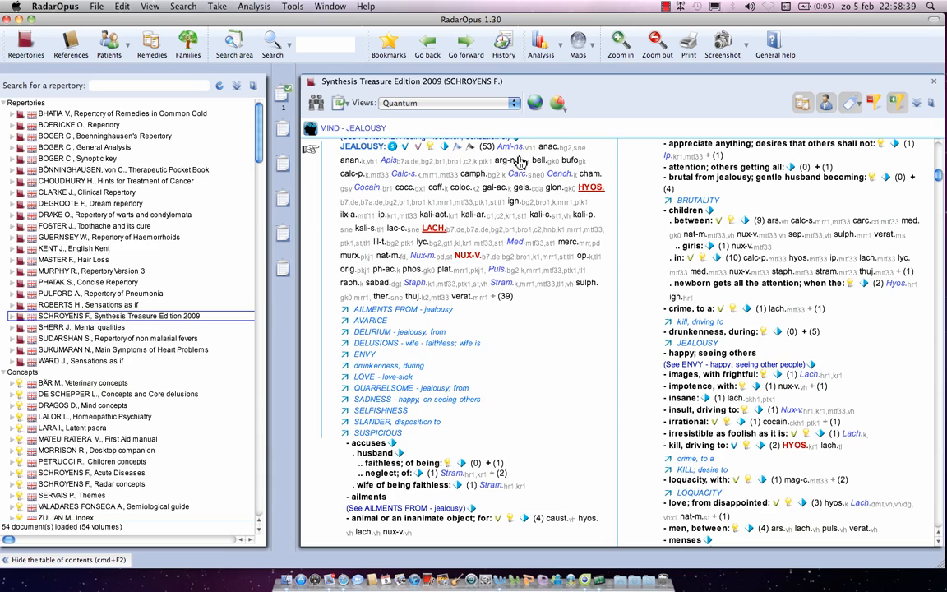
Step: Switch Mind – Jealousy to the Millenium view, listing 74 remedies with 18 hidden
click(515, 102)
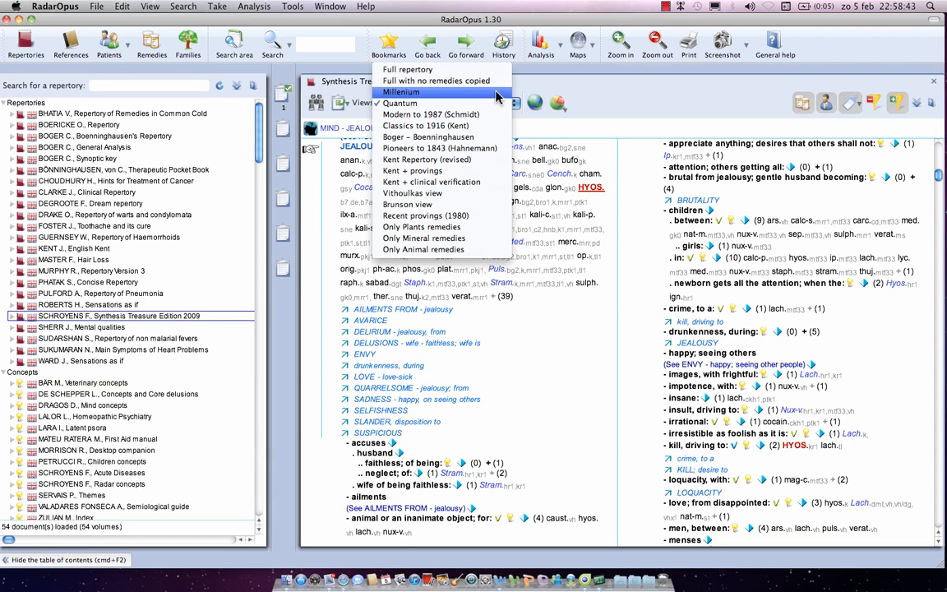
click(401, 92)
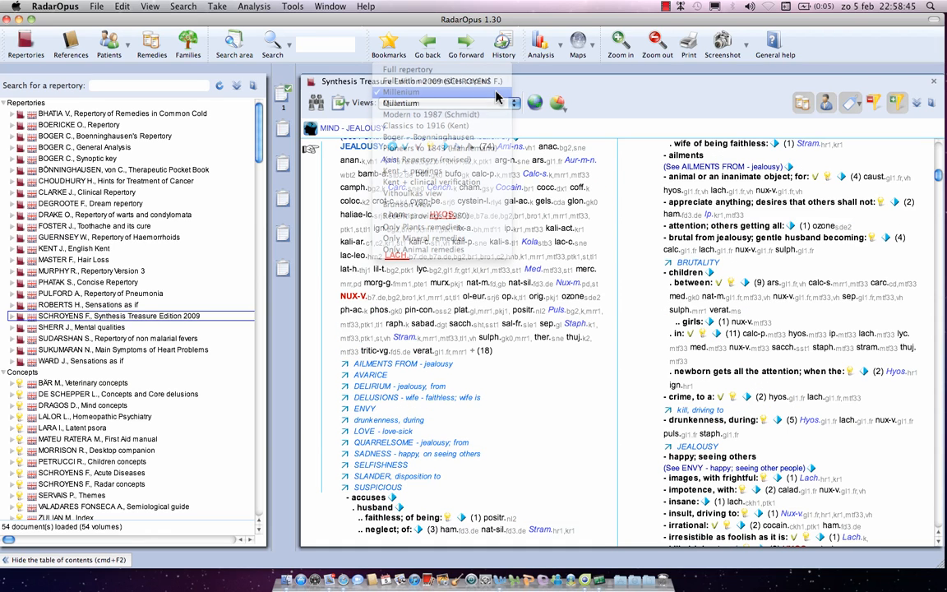
click(400, 91)
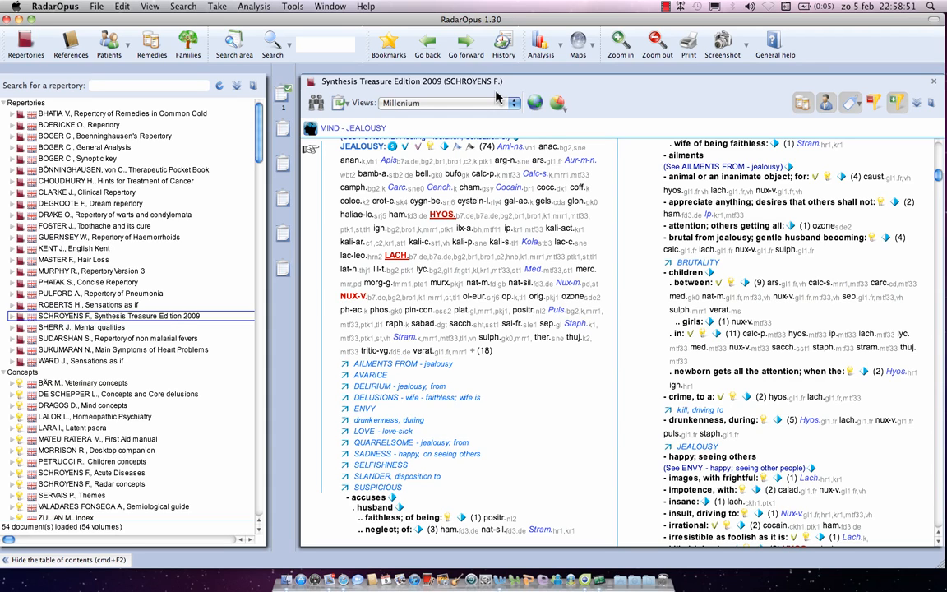
mouse_move(578, 304)
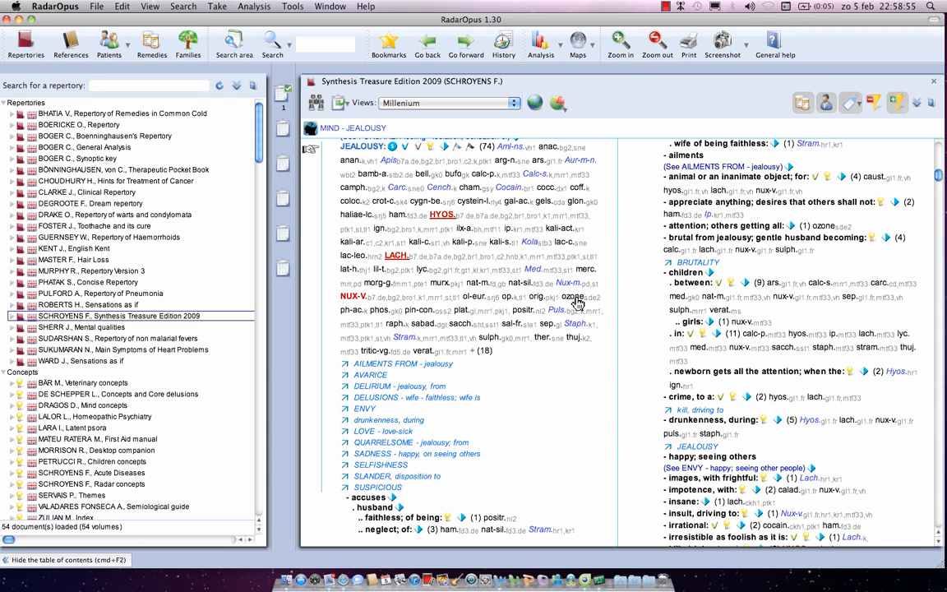
mouse_move(545, 212)
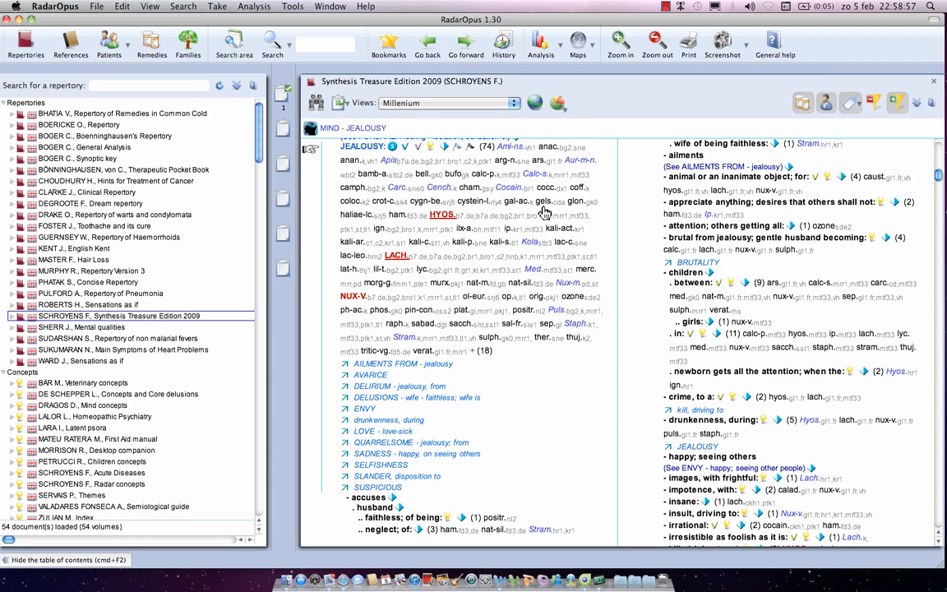
mouse_move(374, 179)
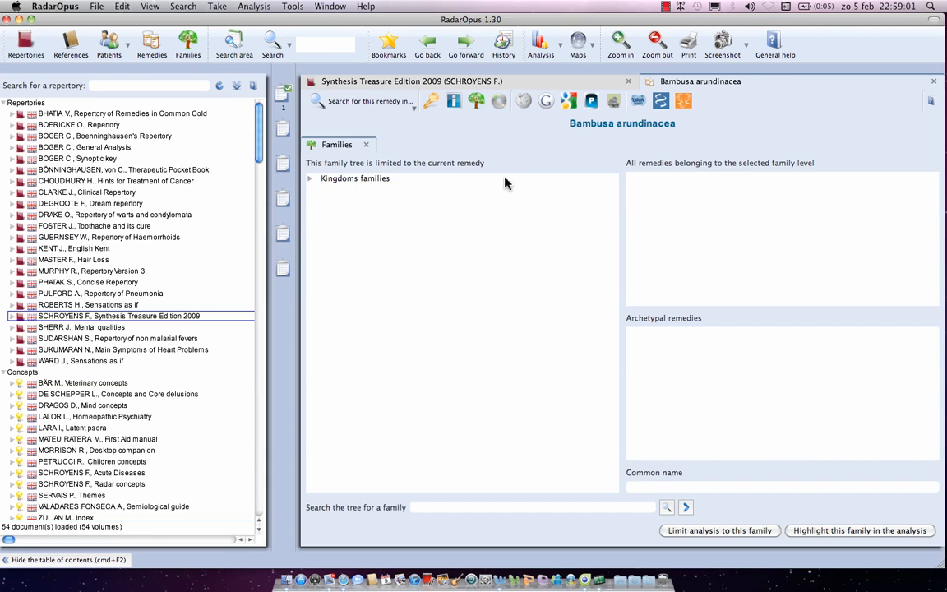
mouse_move(641, 140)
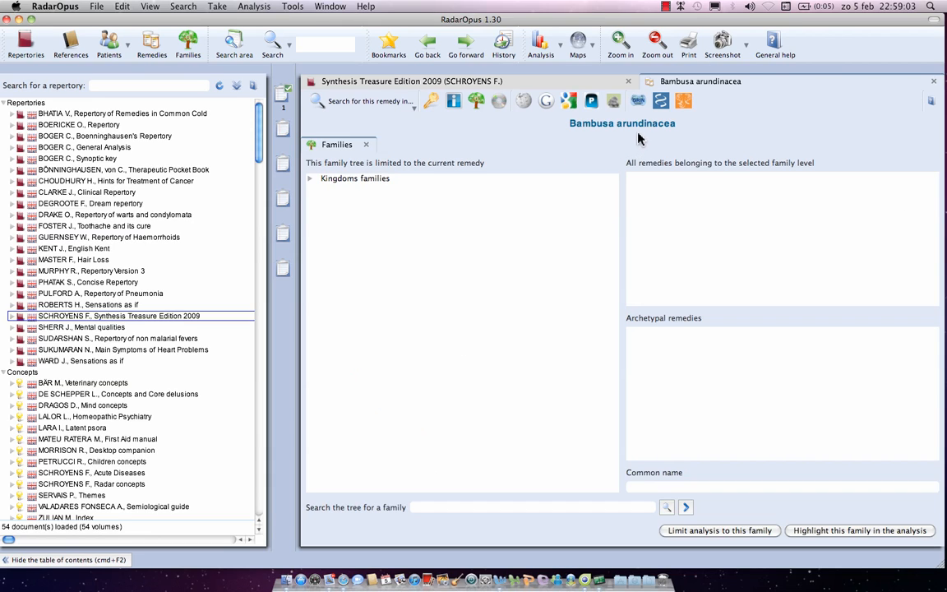
mouse_move(843, 138)
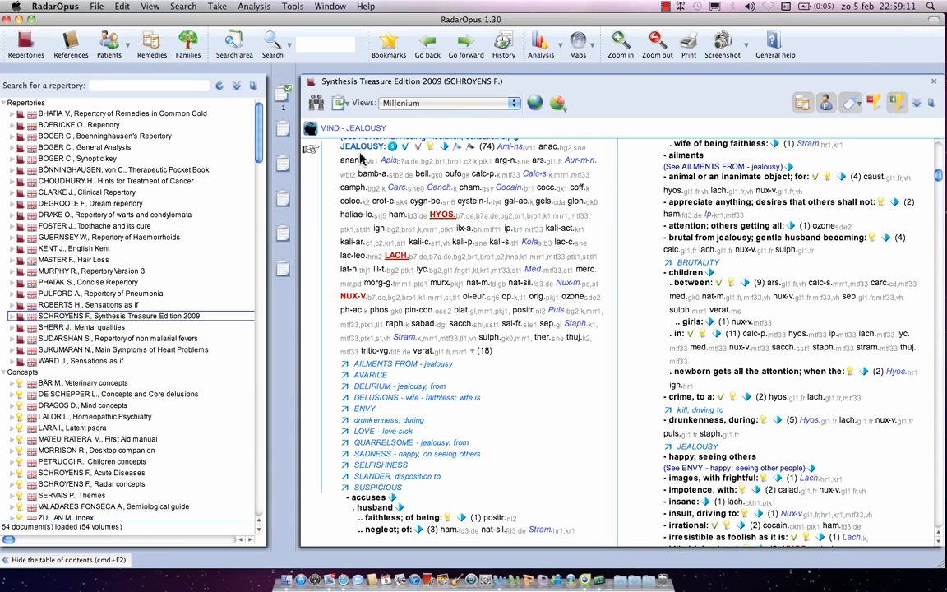
mouse_move(574, 323)
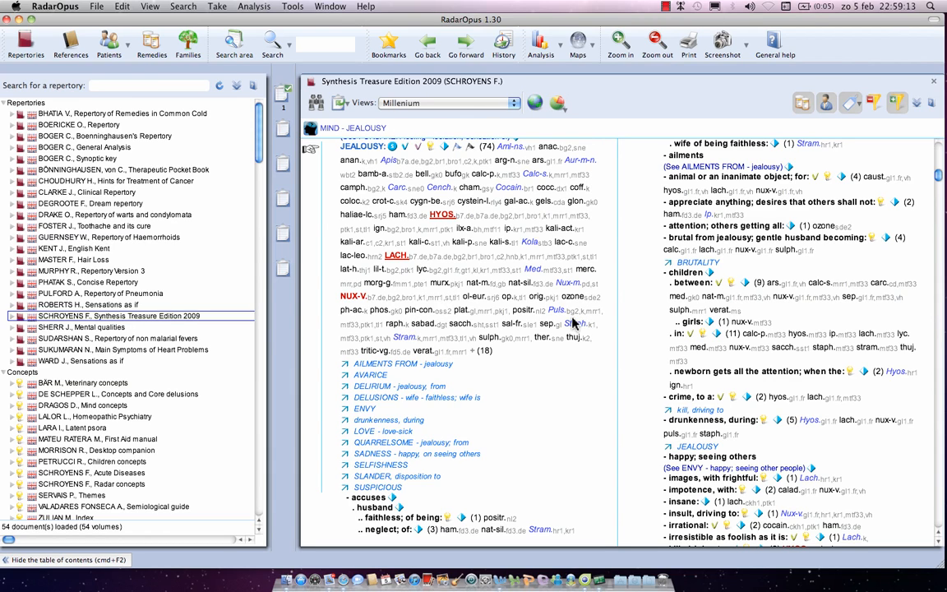
mouse_move(564, 184)
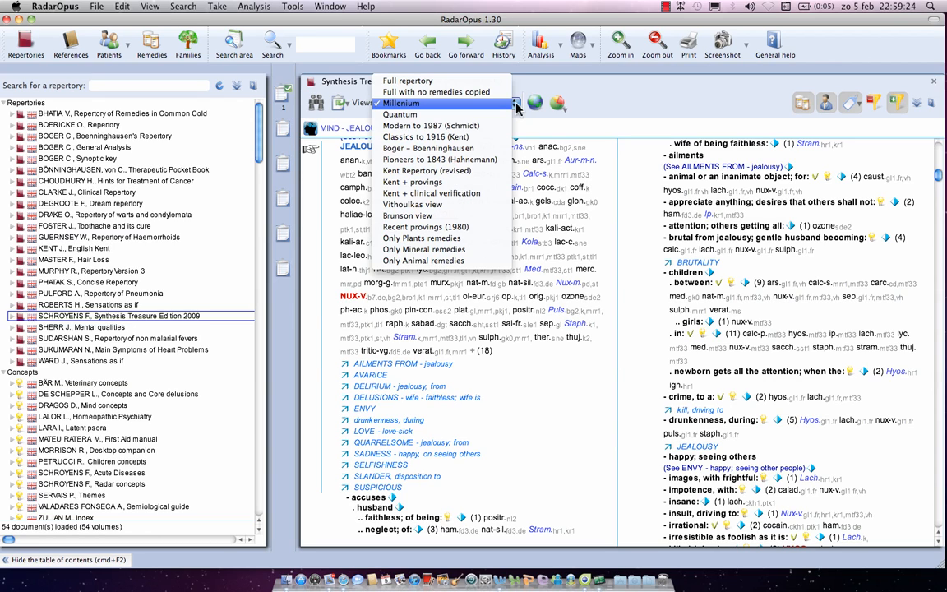
mouse_move(435, 92)
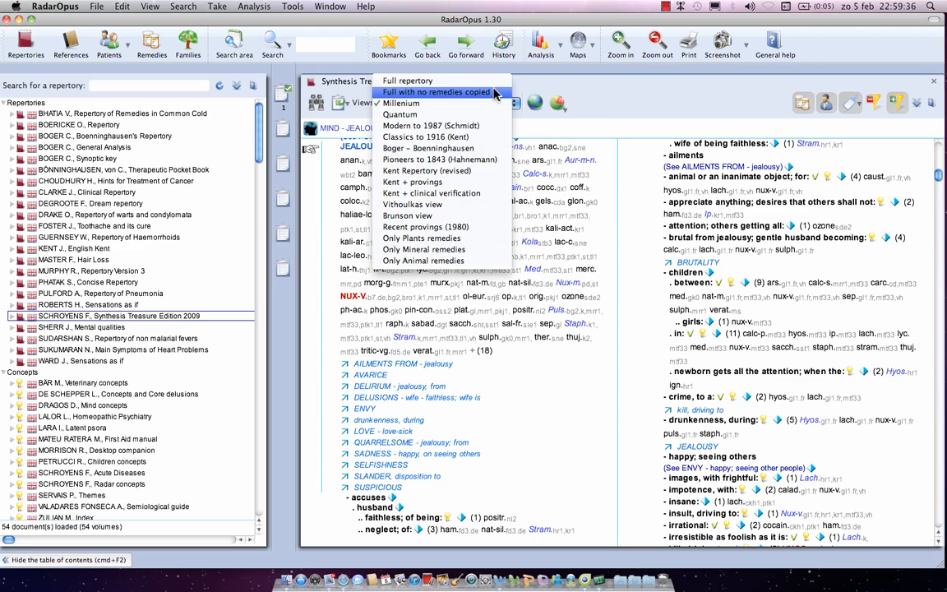
mouse_move(407, 81)
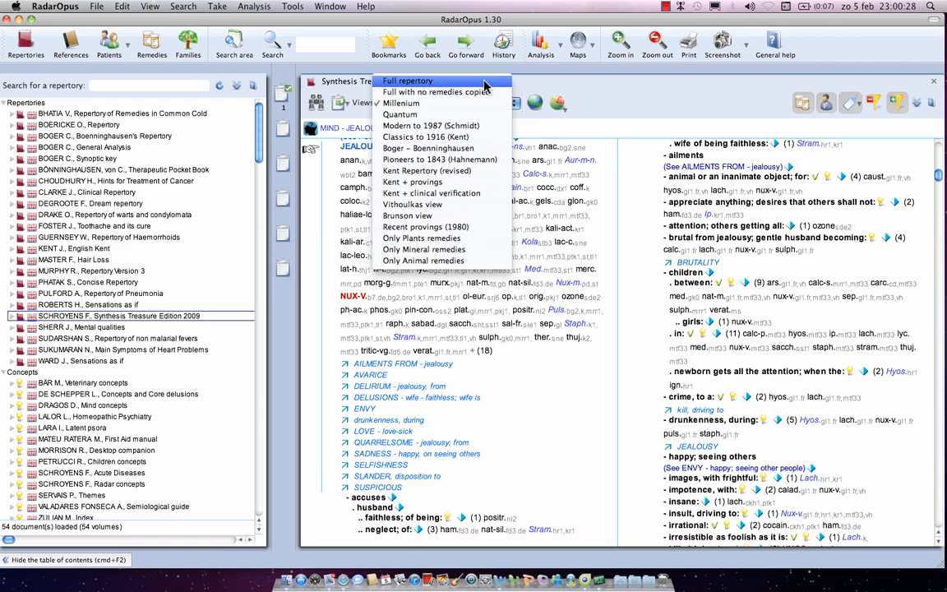
Step: Change the Mind – Jealousy view from Full repertory to Quantum
click(407, 80)
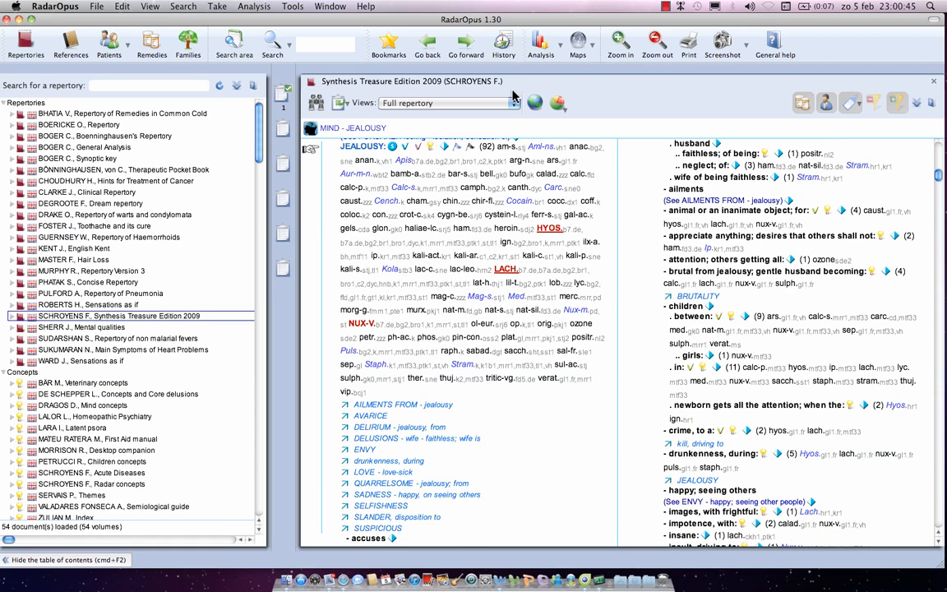
mouse_move(518, 252)
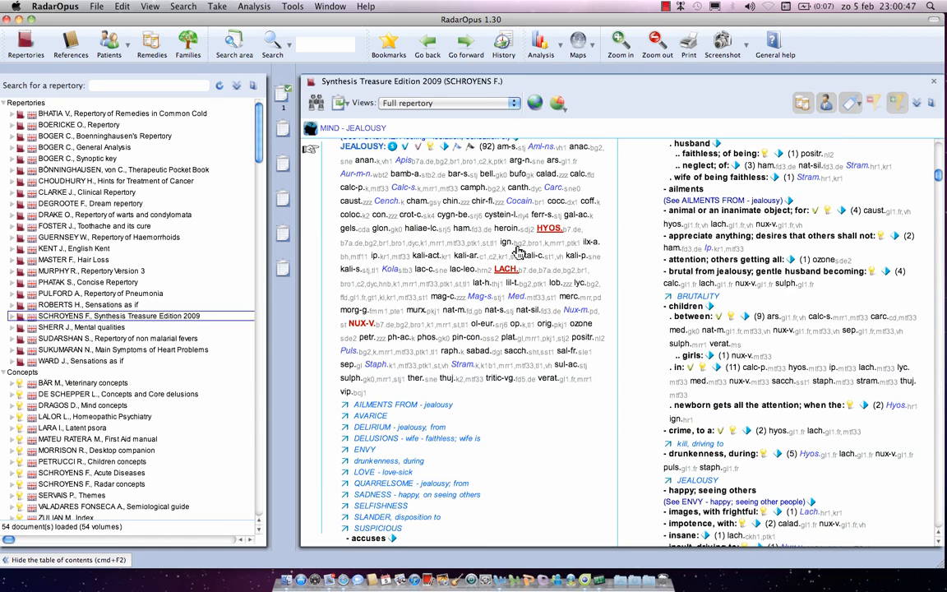
mouse_move(514, 111)
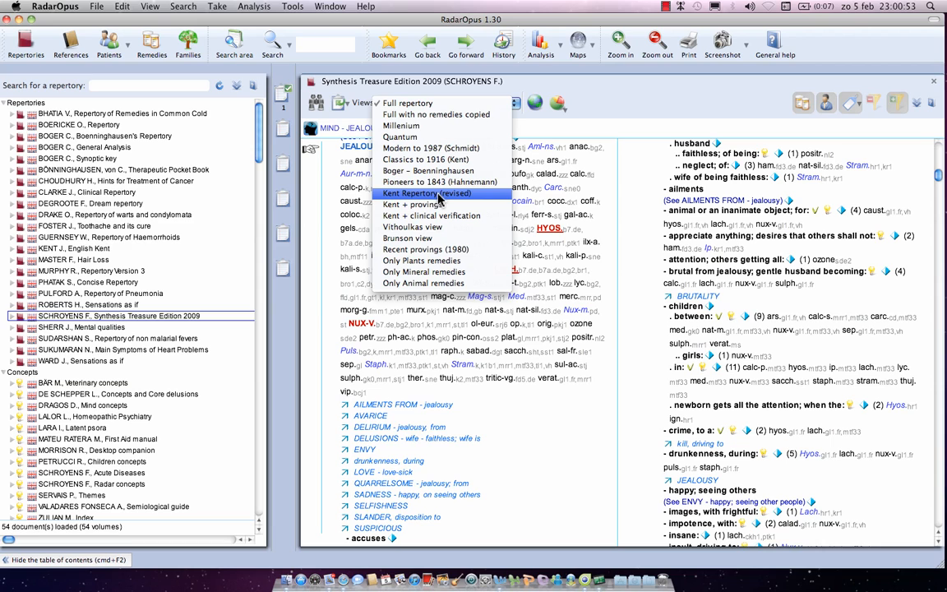
mouse_move(419, 137)
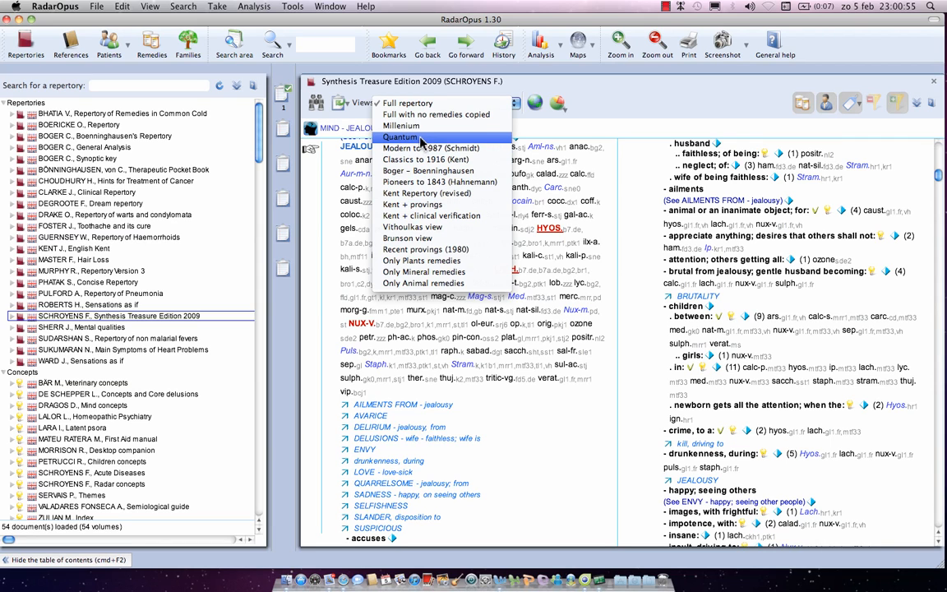
click(404, 137)
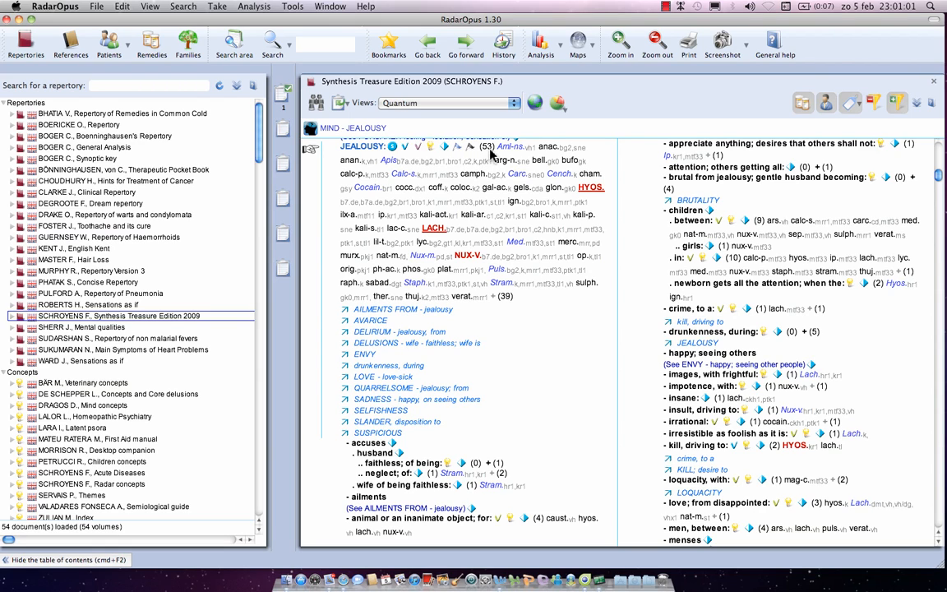
mouse_move(499, 290)
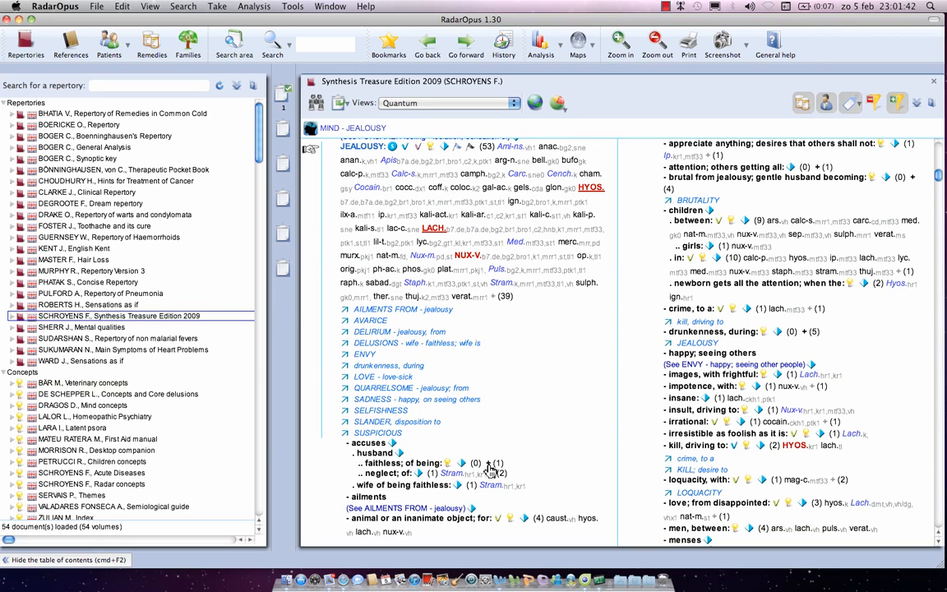
mouse_move(493, 469)
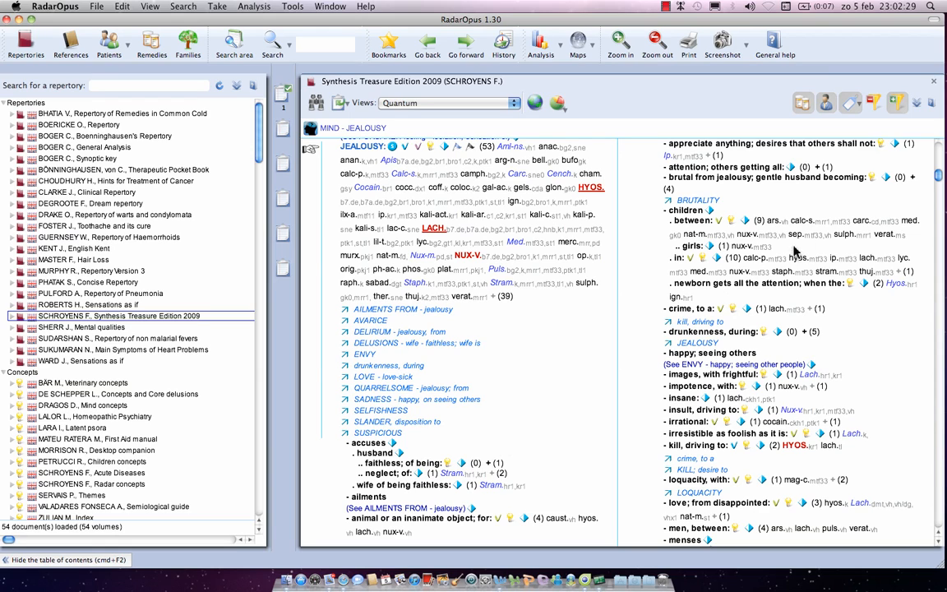
mouse_move(897, 102)
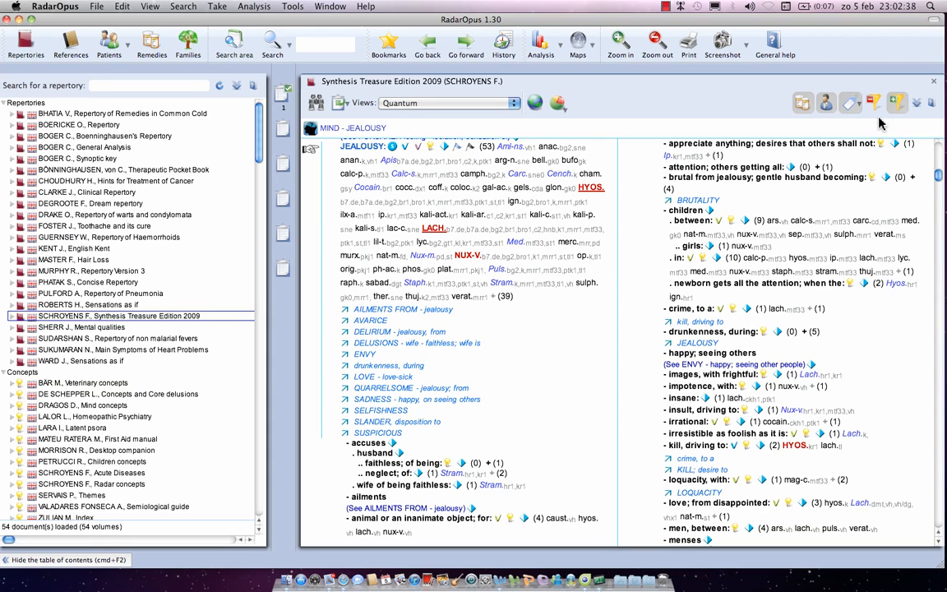
mouse_move(502, 303)
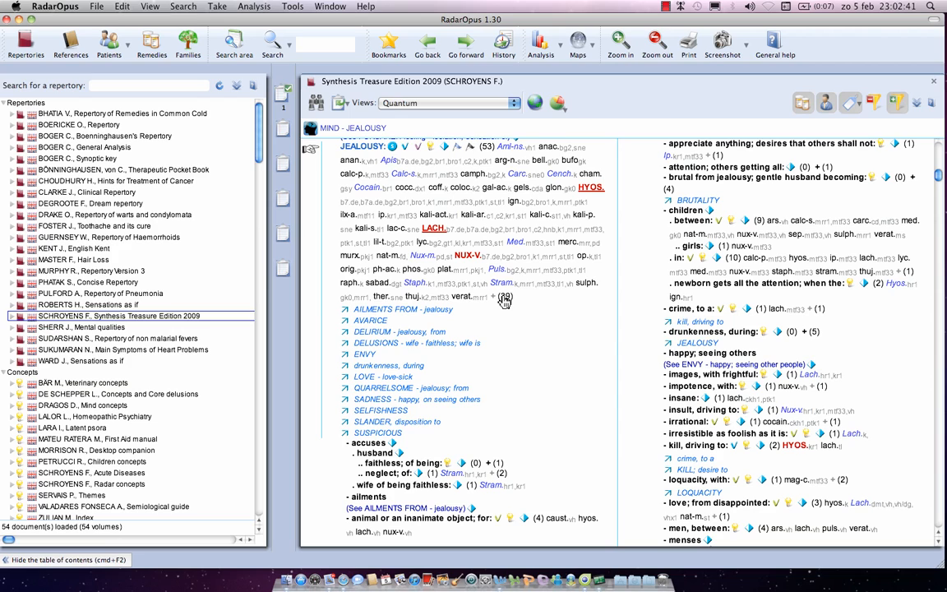
Step: List the 39 hidden remedies, then hide the excluded-remedy counts
click(505, 297)
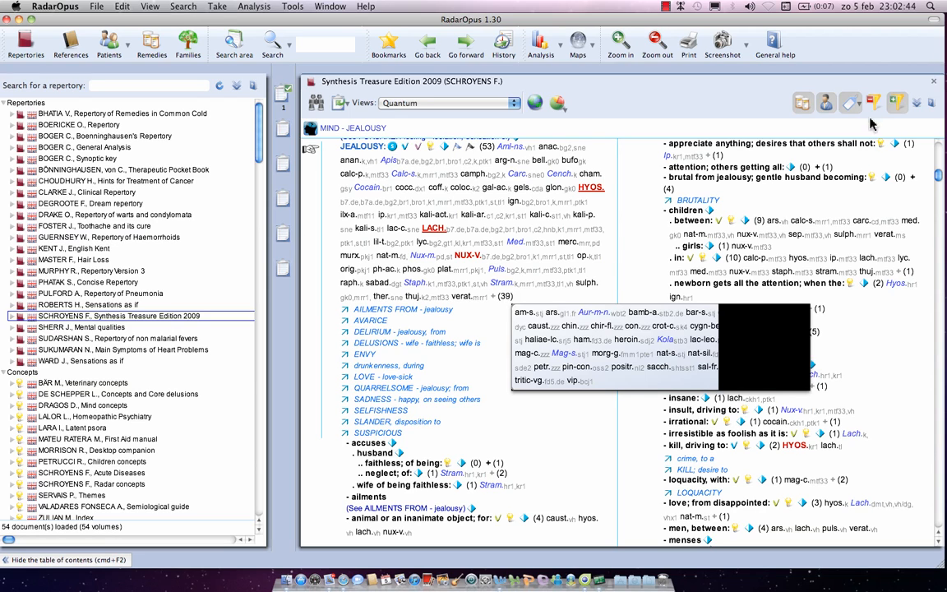
click(898, 102)
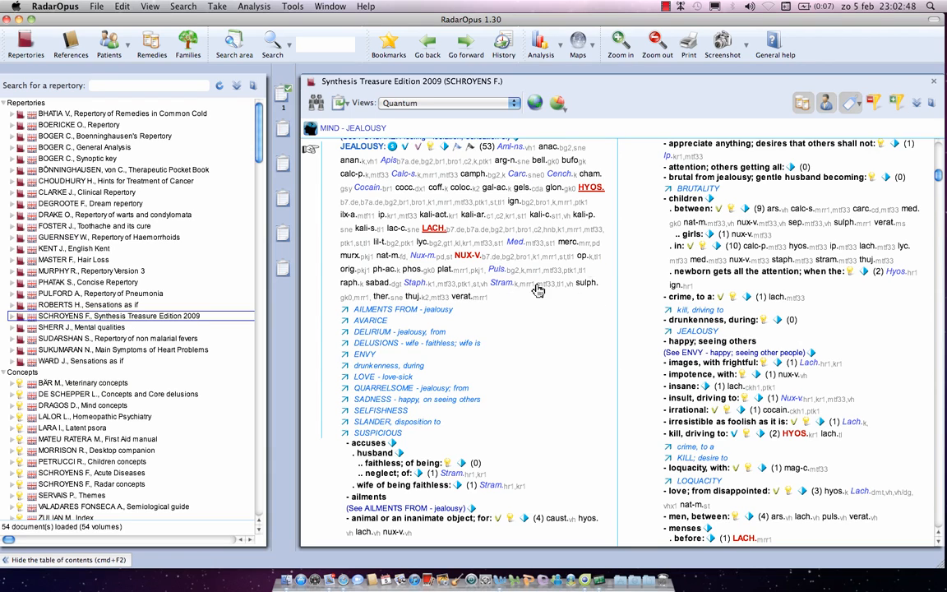
mouse_move(874, 102)
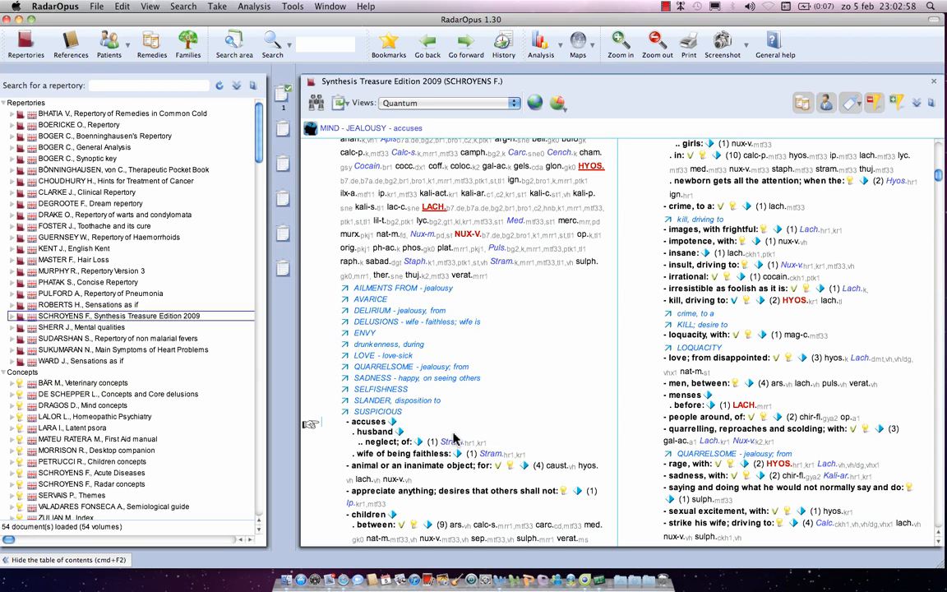
mouse_move(551, 379)
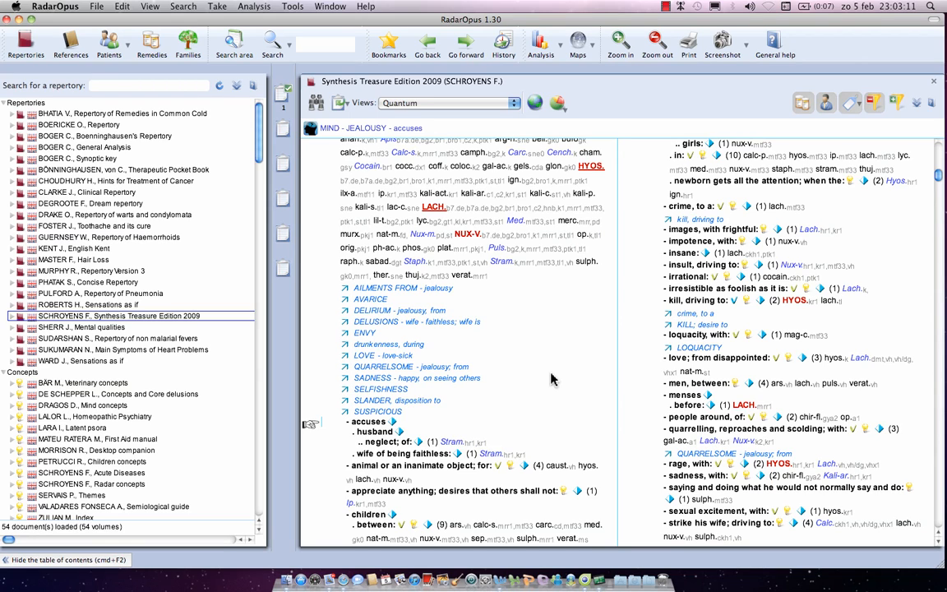
mouse_move(767, 208)
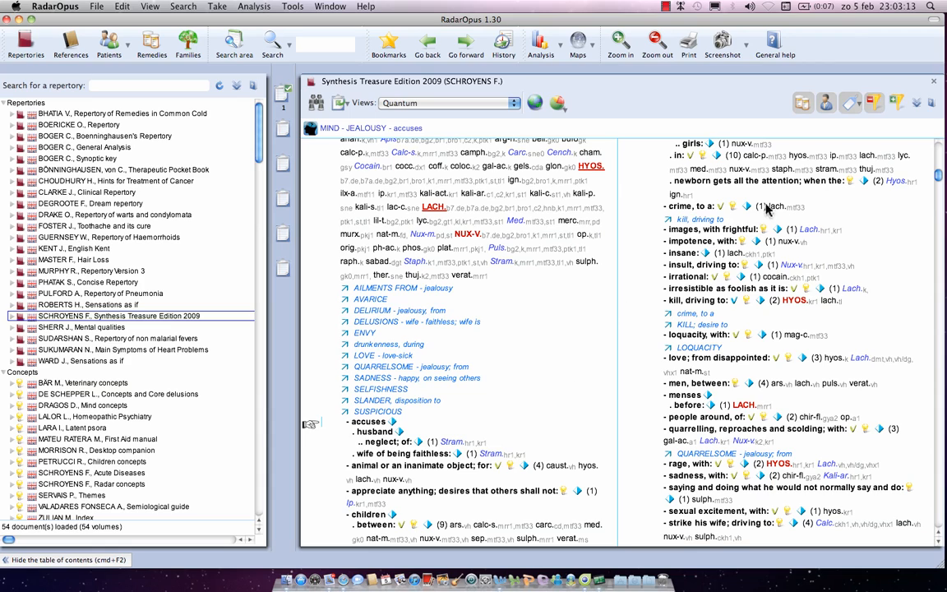
mouse_move(873, 167)
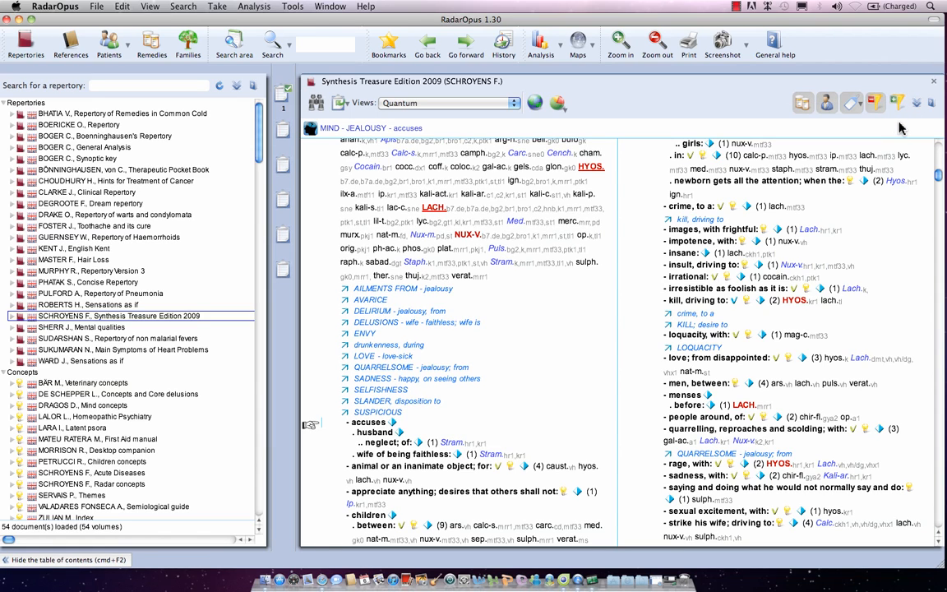
mouse_move(836, 122)
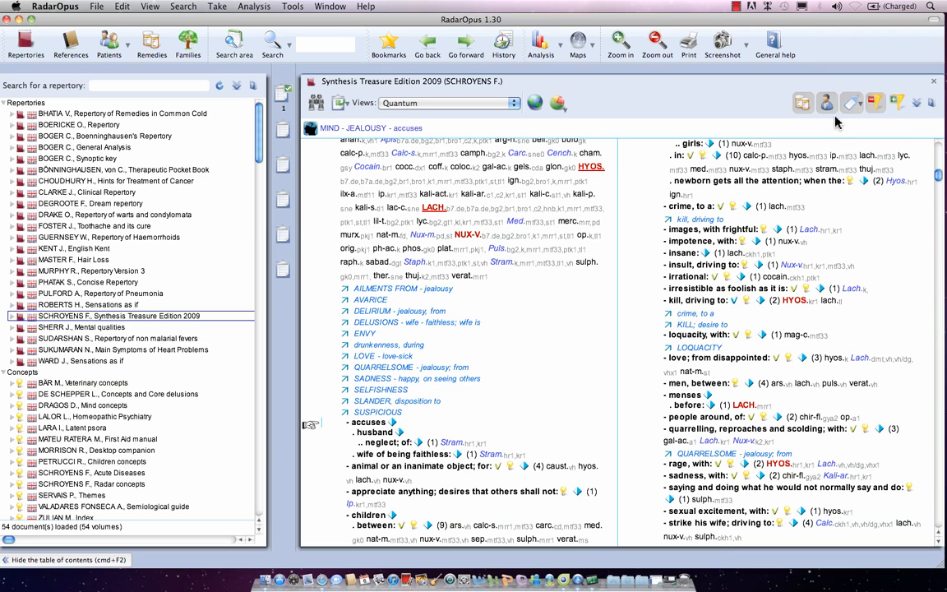
mouse_move(827, 102)
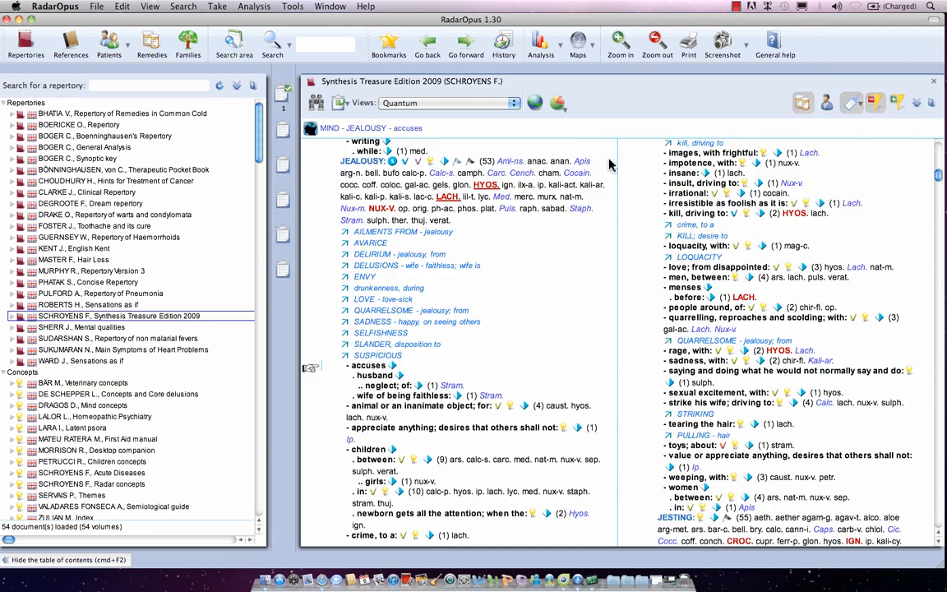
Step: Set Mind – Jealousy back to Full repertory, then reopen and dismiss the views list
scroll(up, 3)
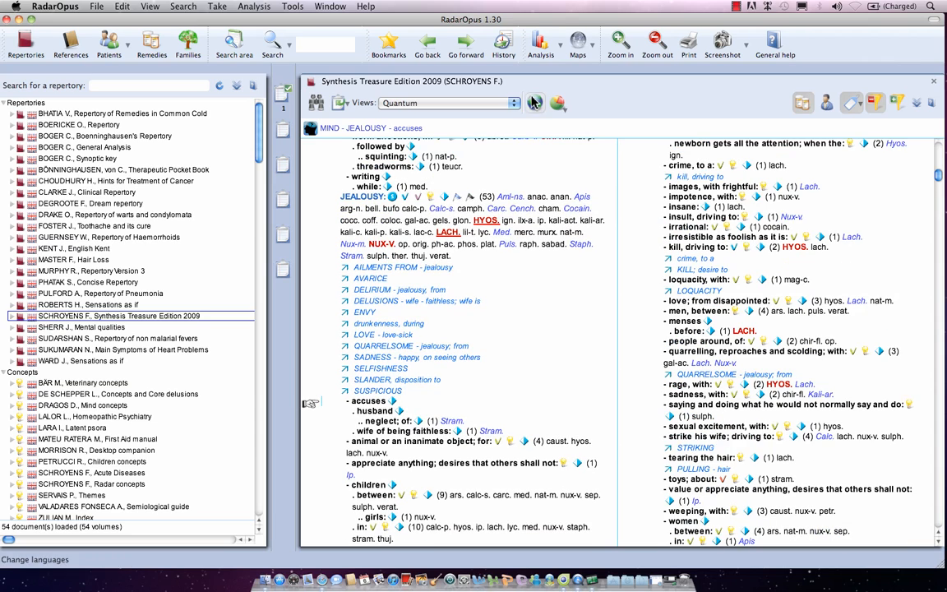
click(515, 103)
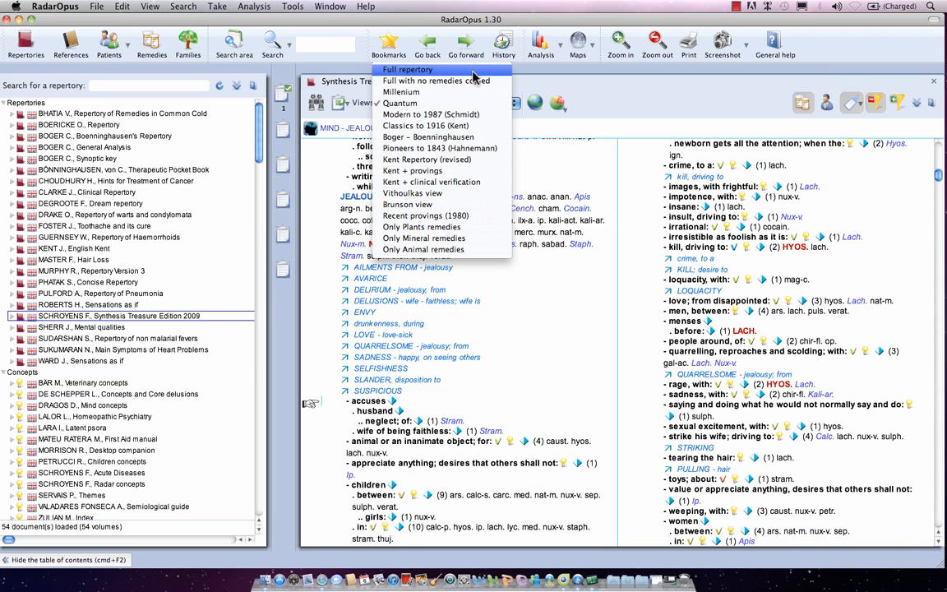
click(408, 69)
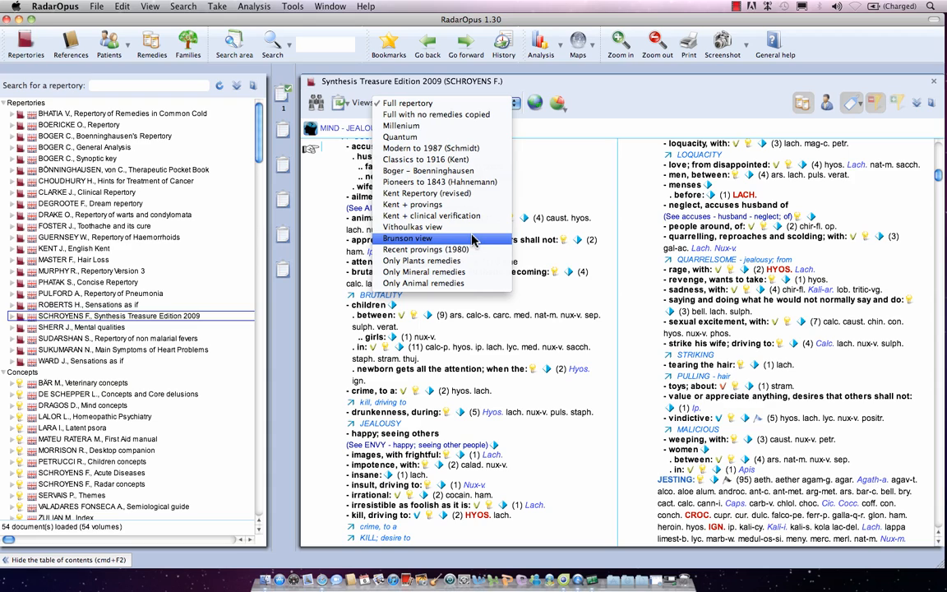
mouse_move(571, 212)
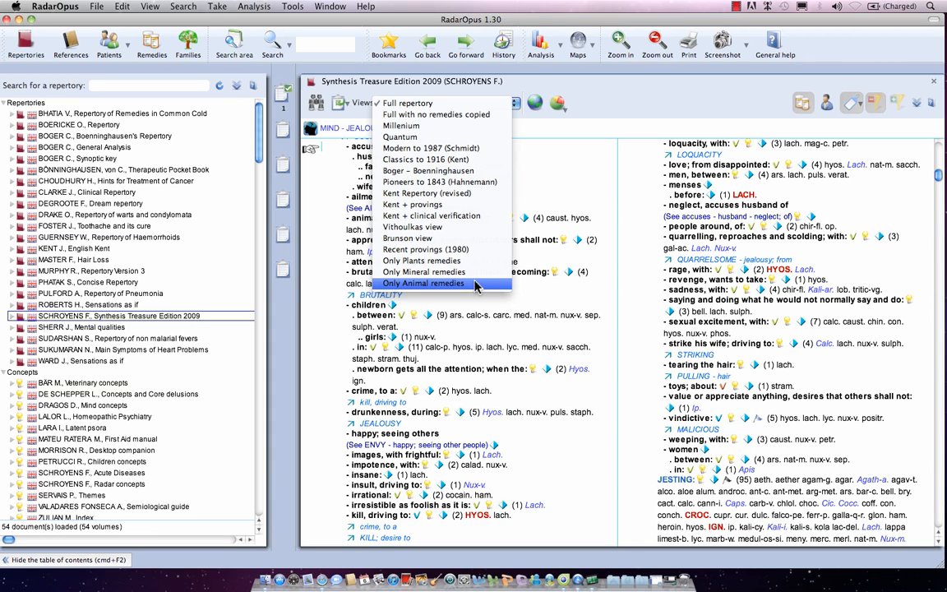
mouse_move(582, 216)
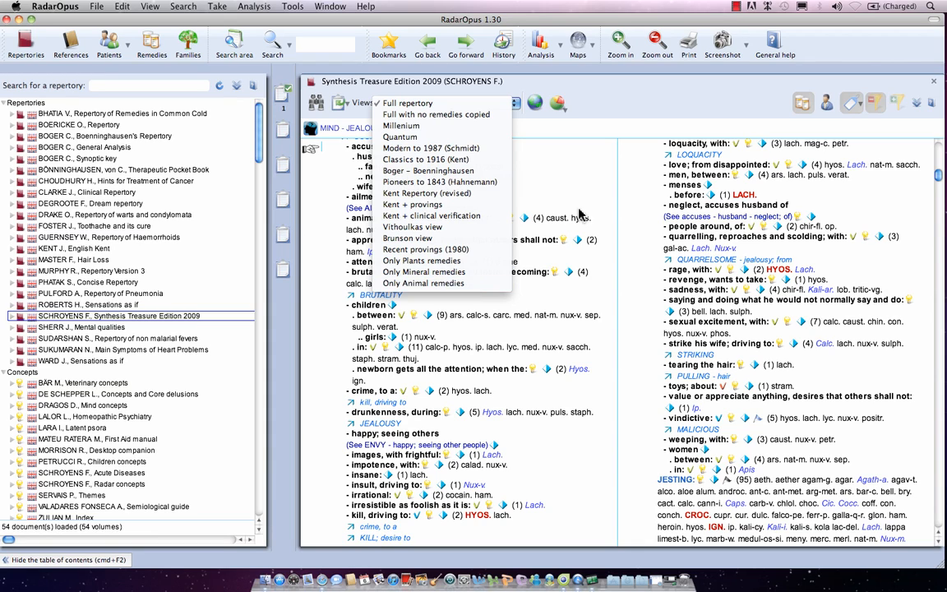
click(406, 103)
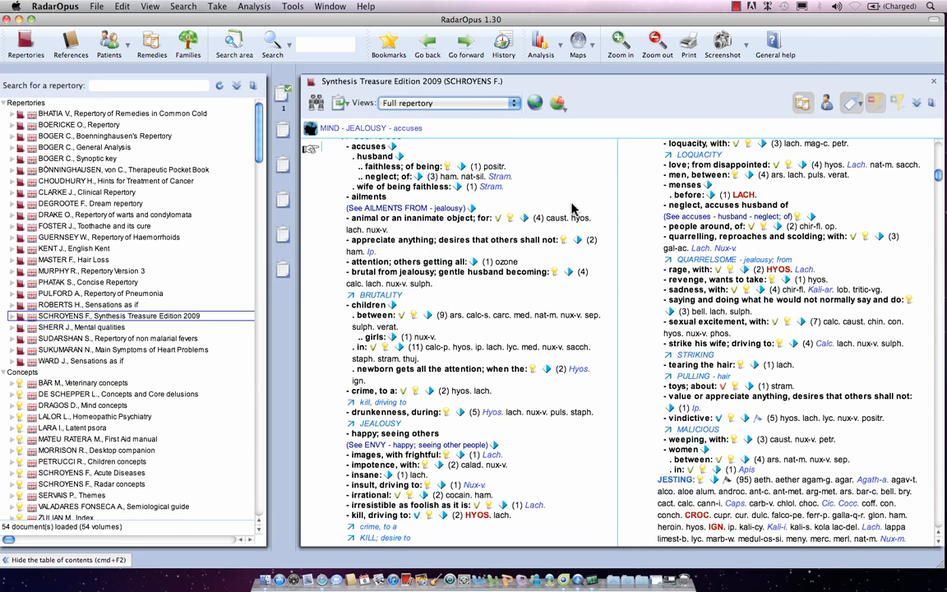
mouse_move(539, 204)
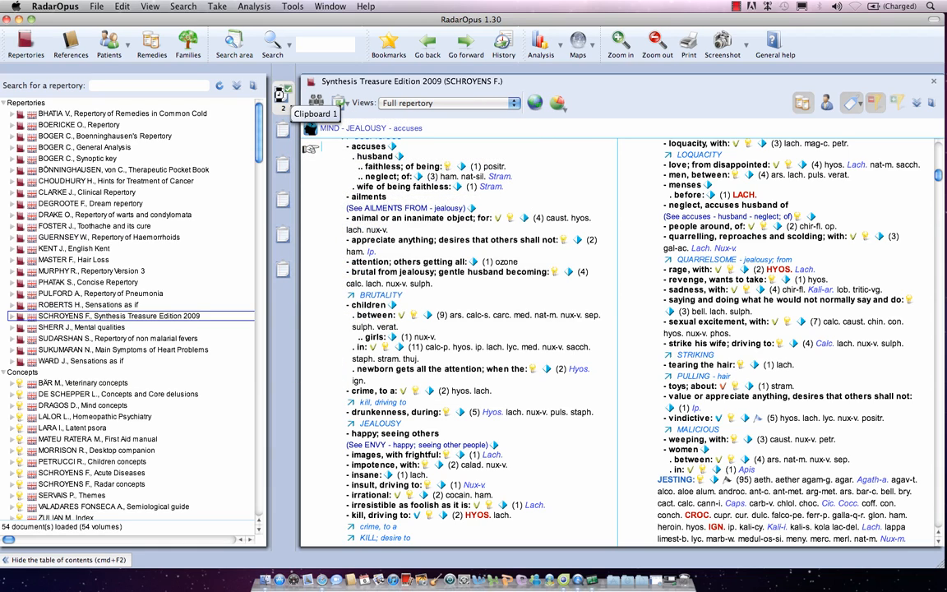
Step: Open the Clipboard 1 analysis of Jealousy and Jesting, then its limit-to-view dropdown
click(540, 42)
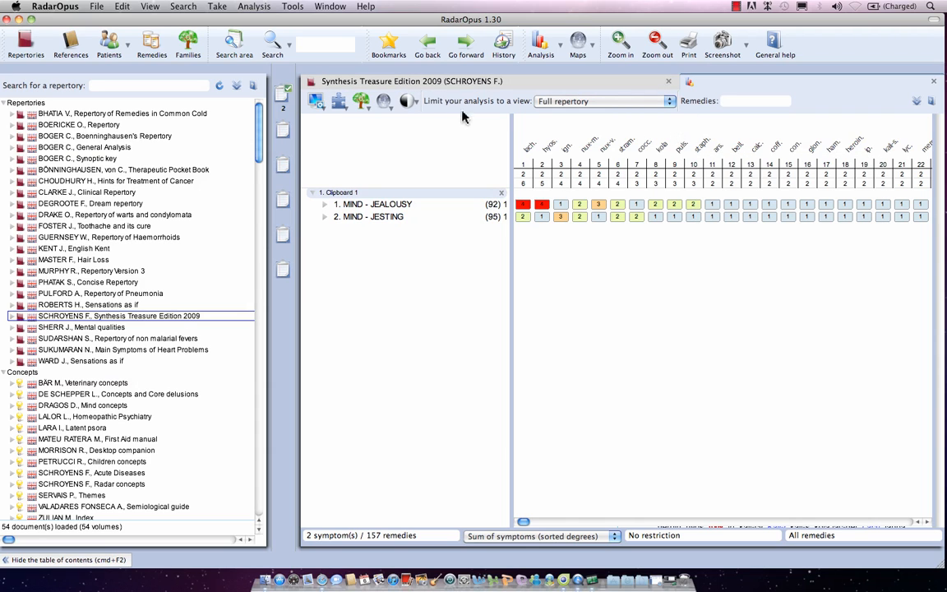
click(669, 101)
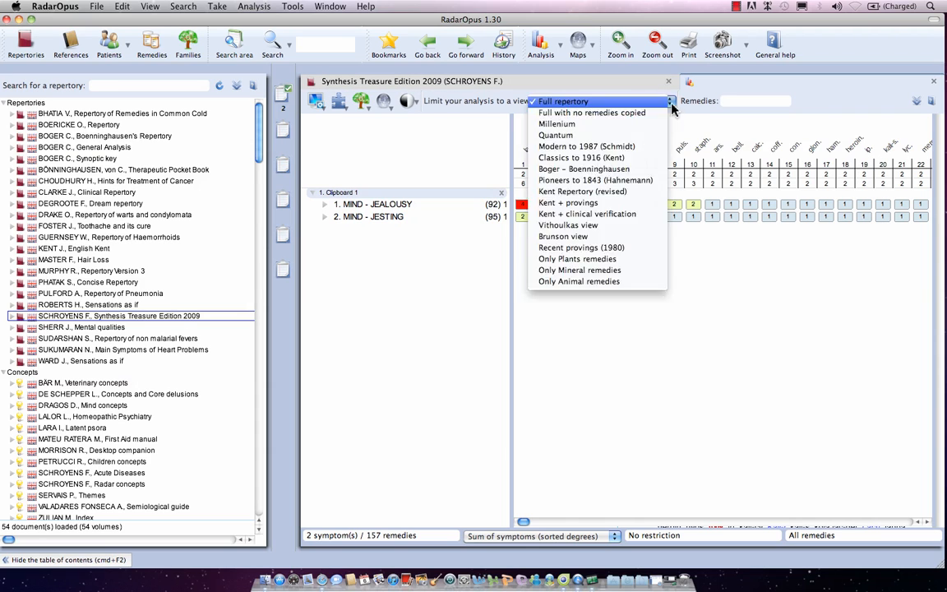